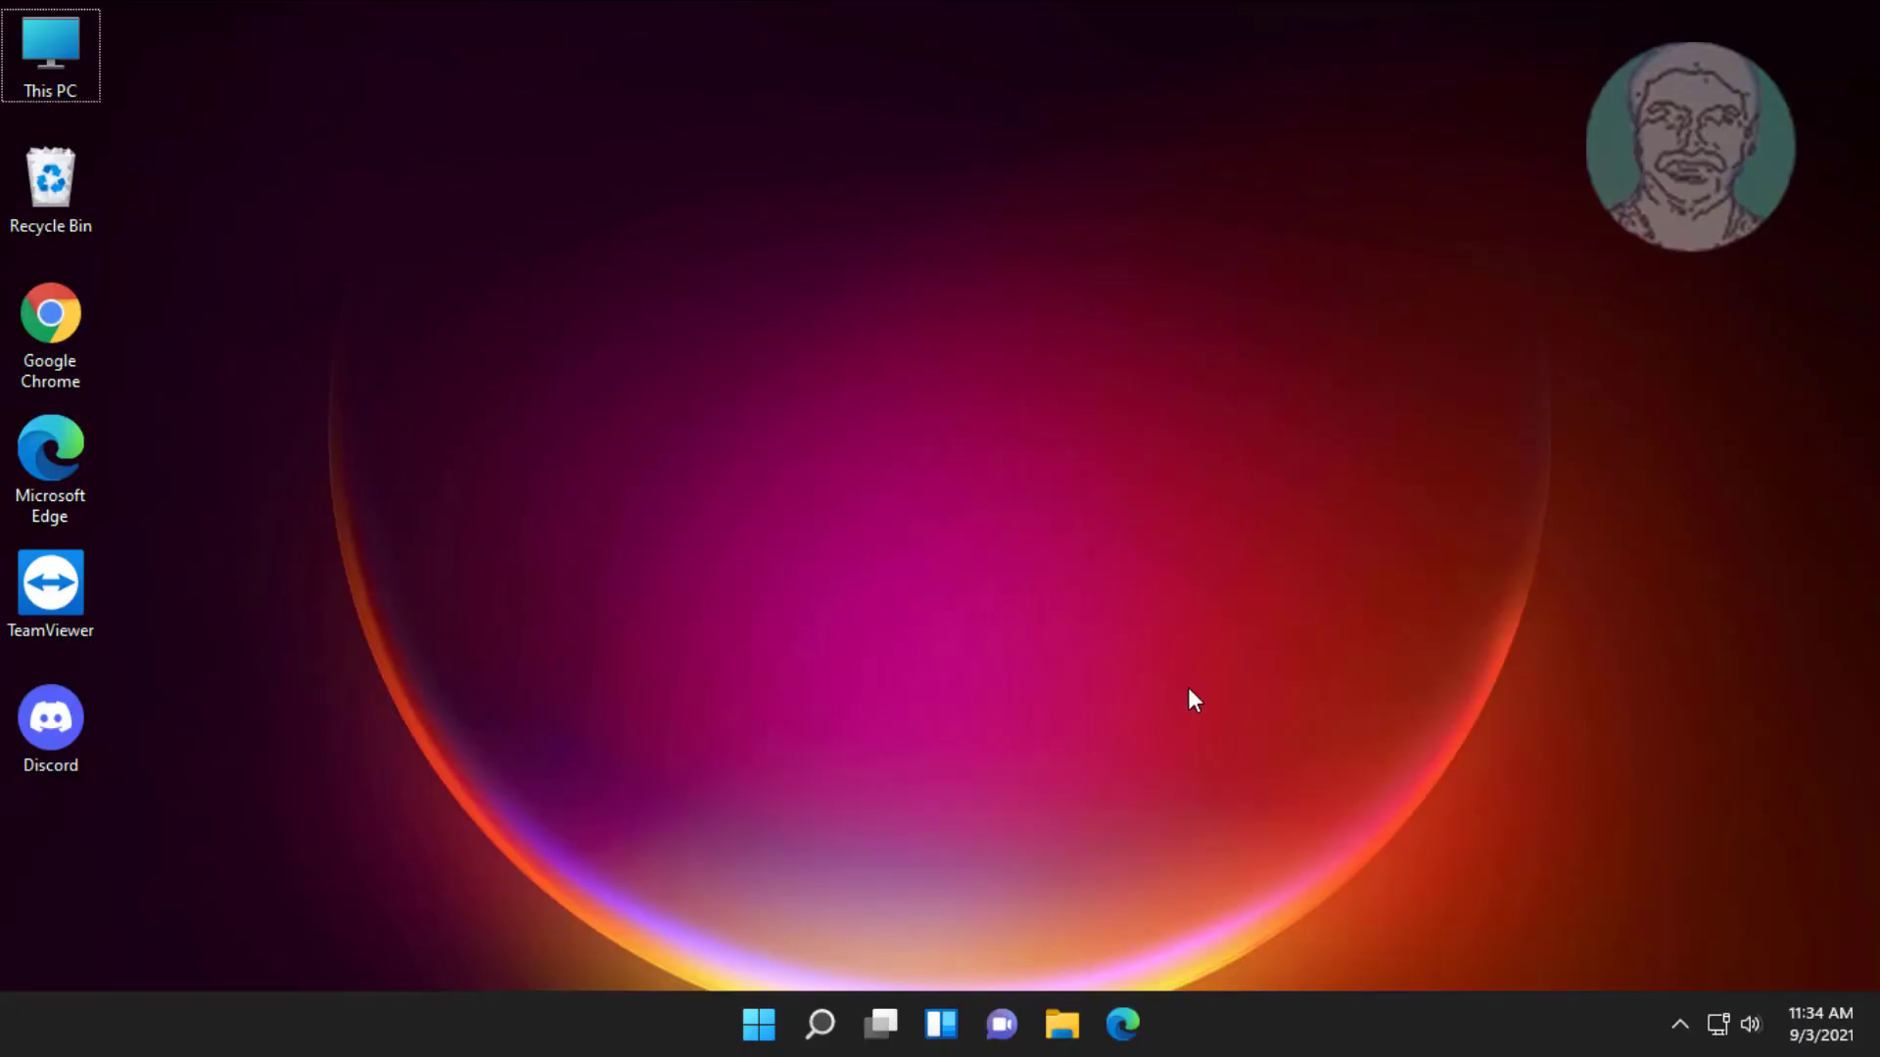
Launch Task Manager from the Ctrl+Alt+Delete screen and reach its Run new task option.
key("Ctrl+Alt+Delete")
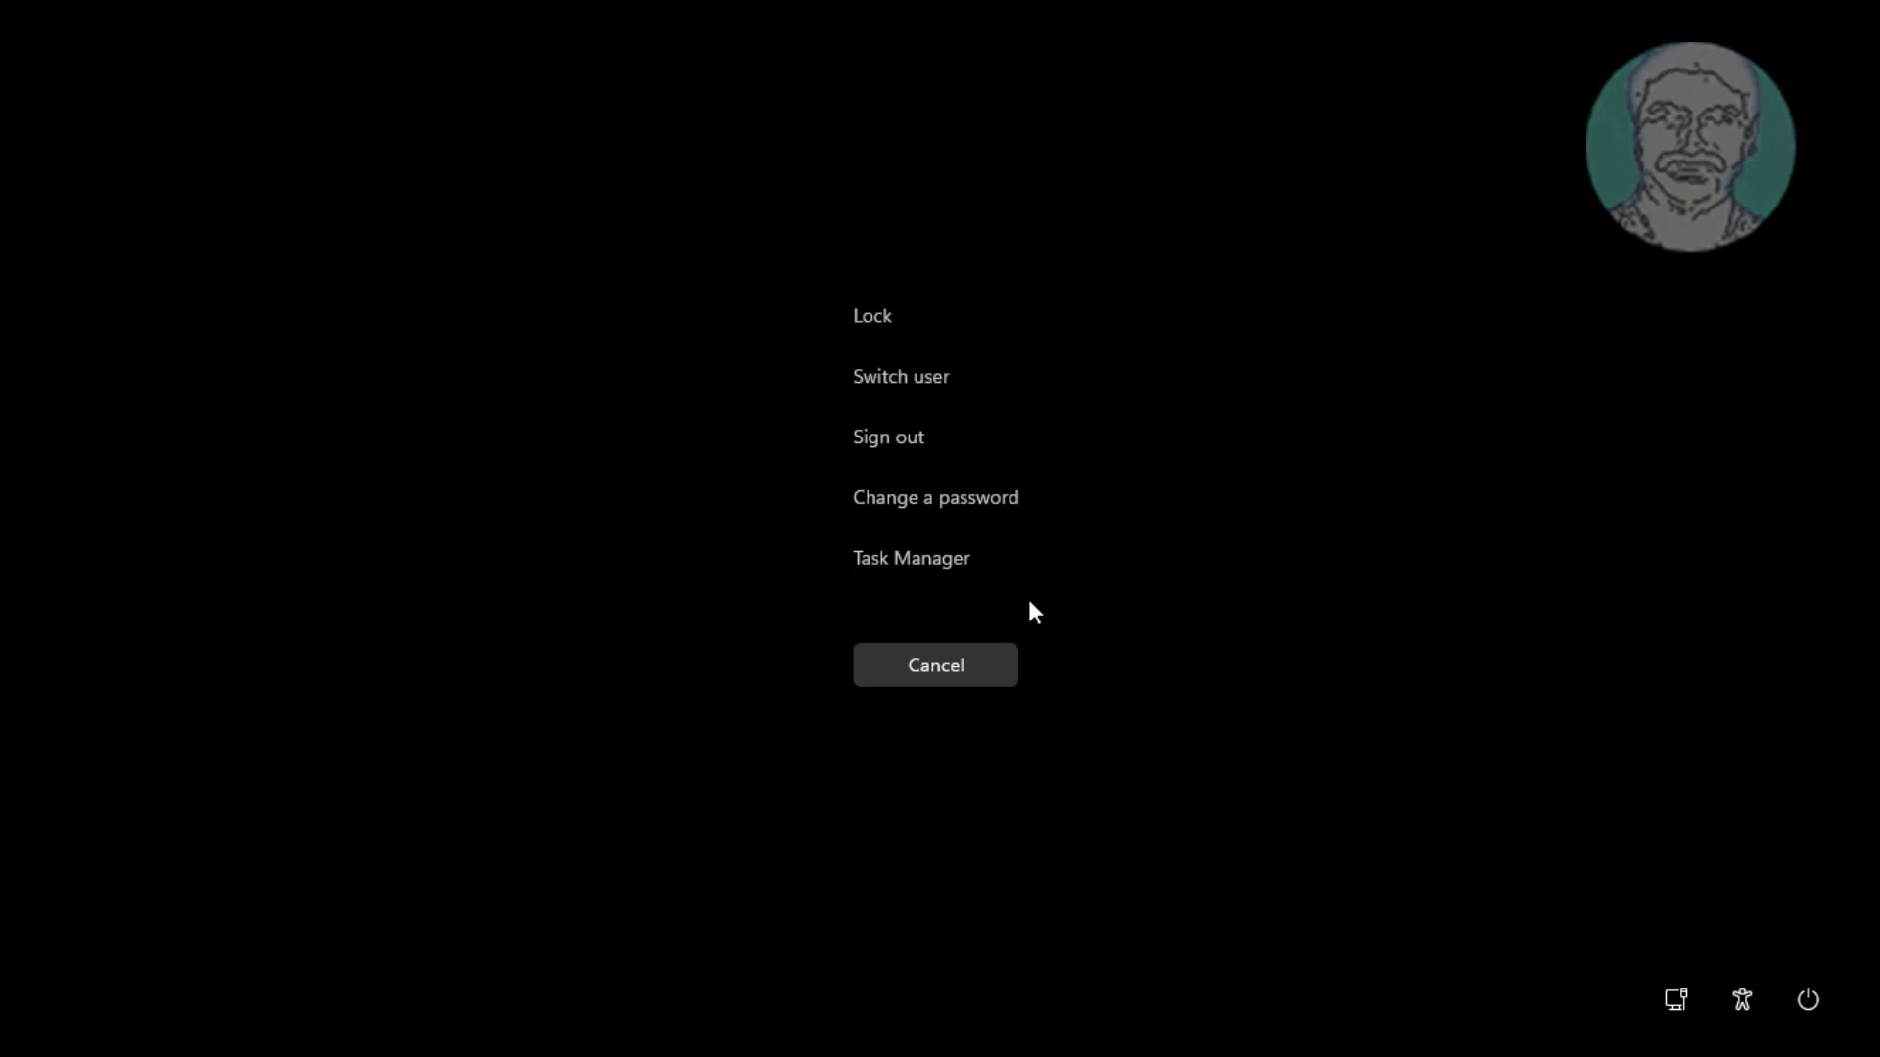
left_click(936, 664)
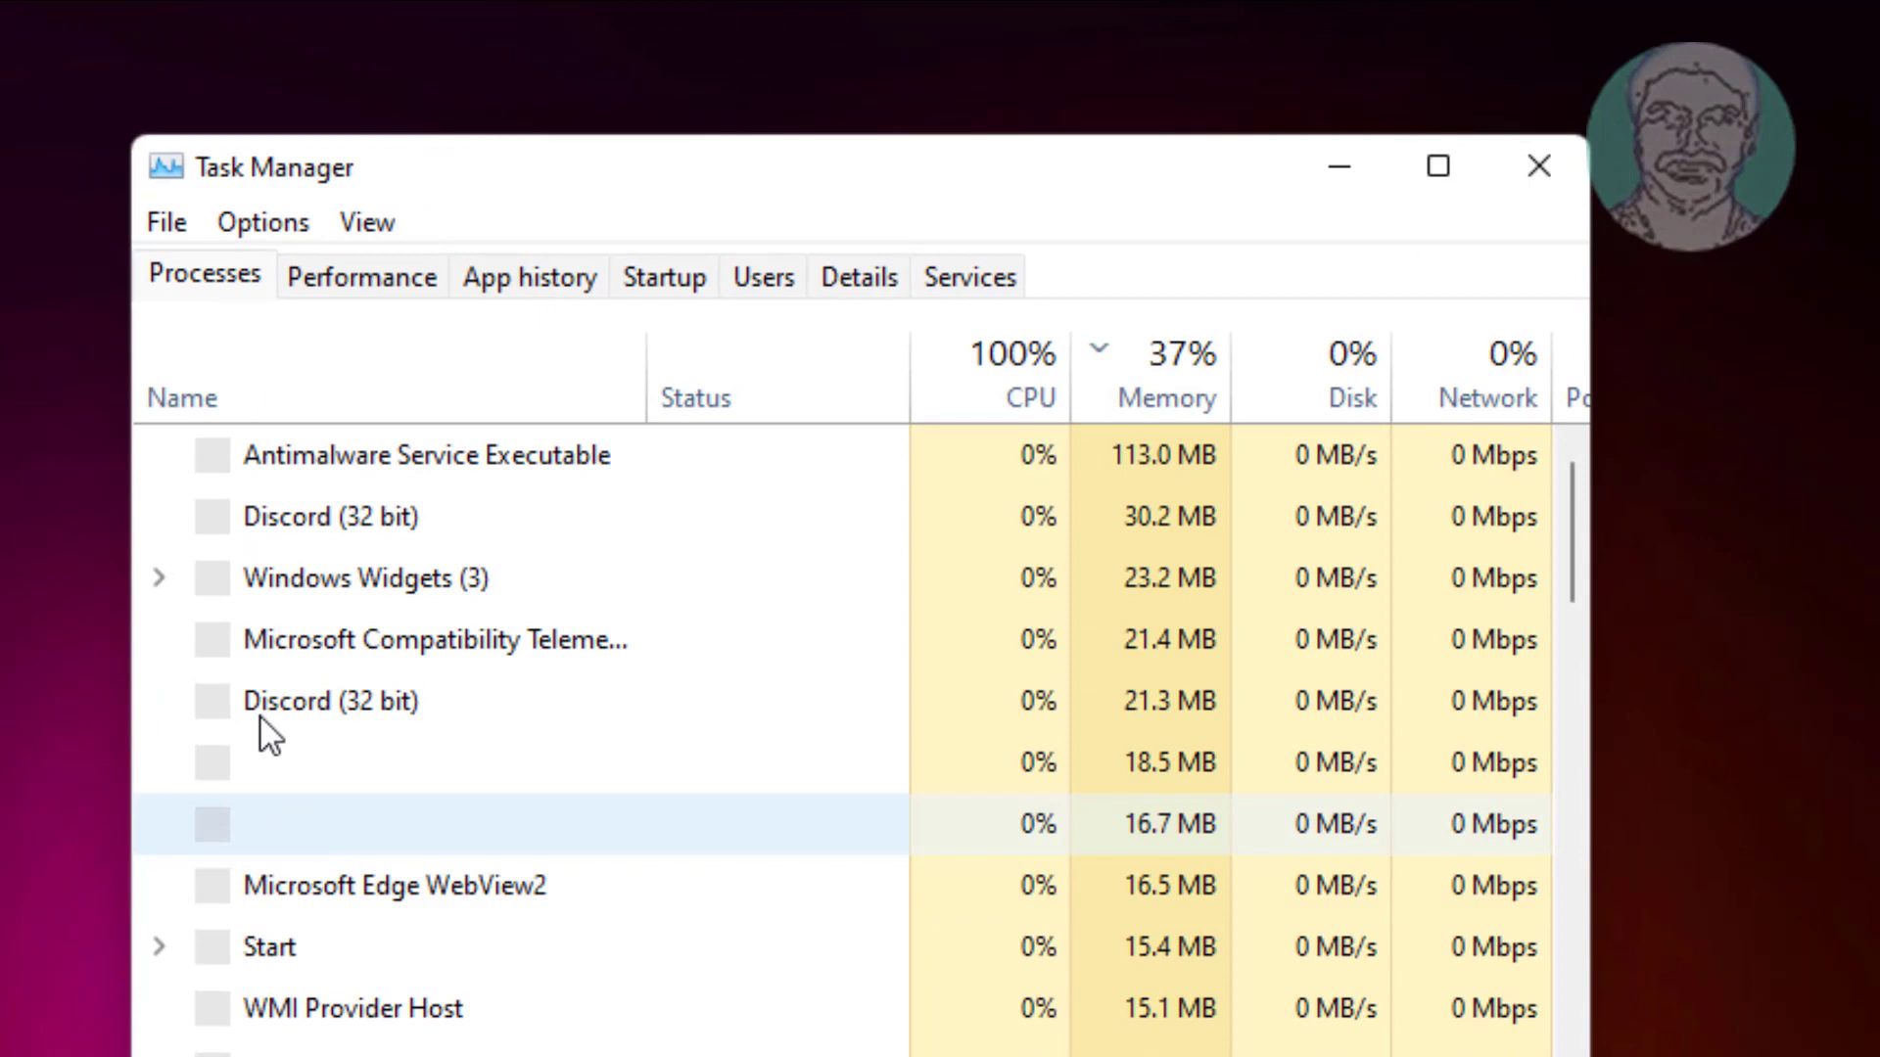
left_click(167, 221)
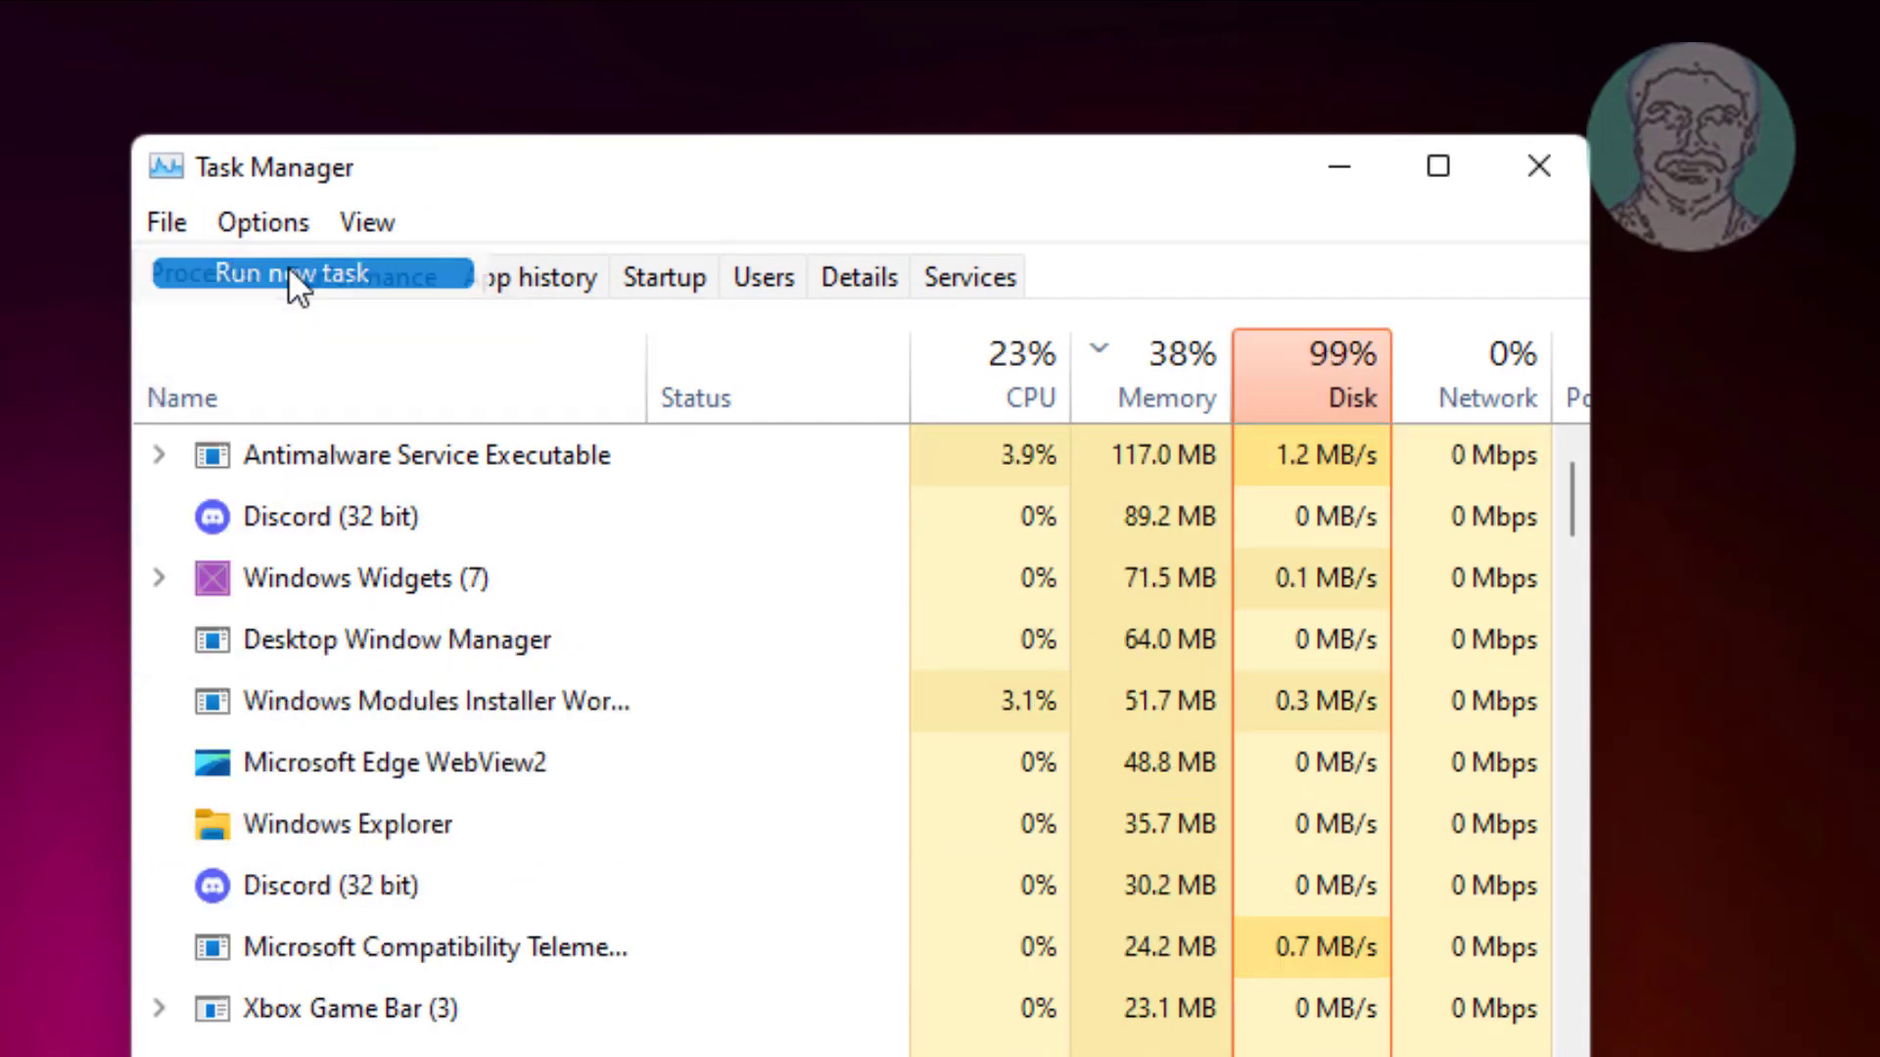
Run 'control' as a new task with administrative privileges to launch Control Panel.
left_click(294, 275)
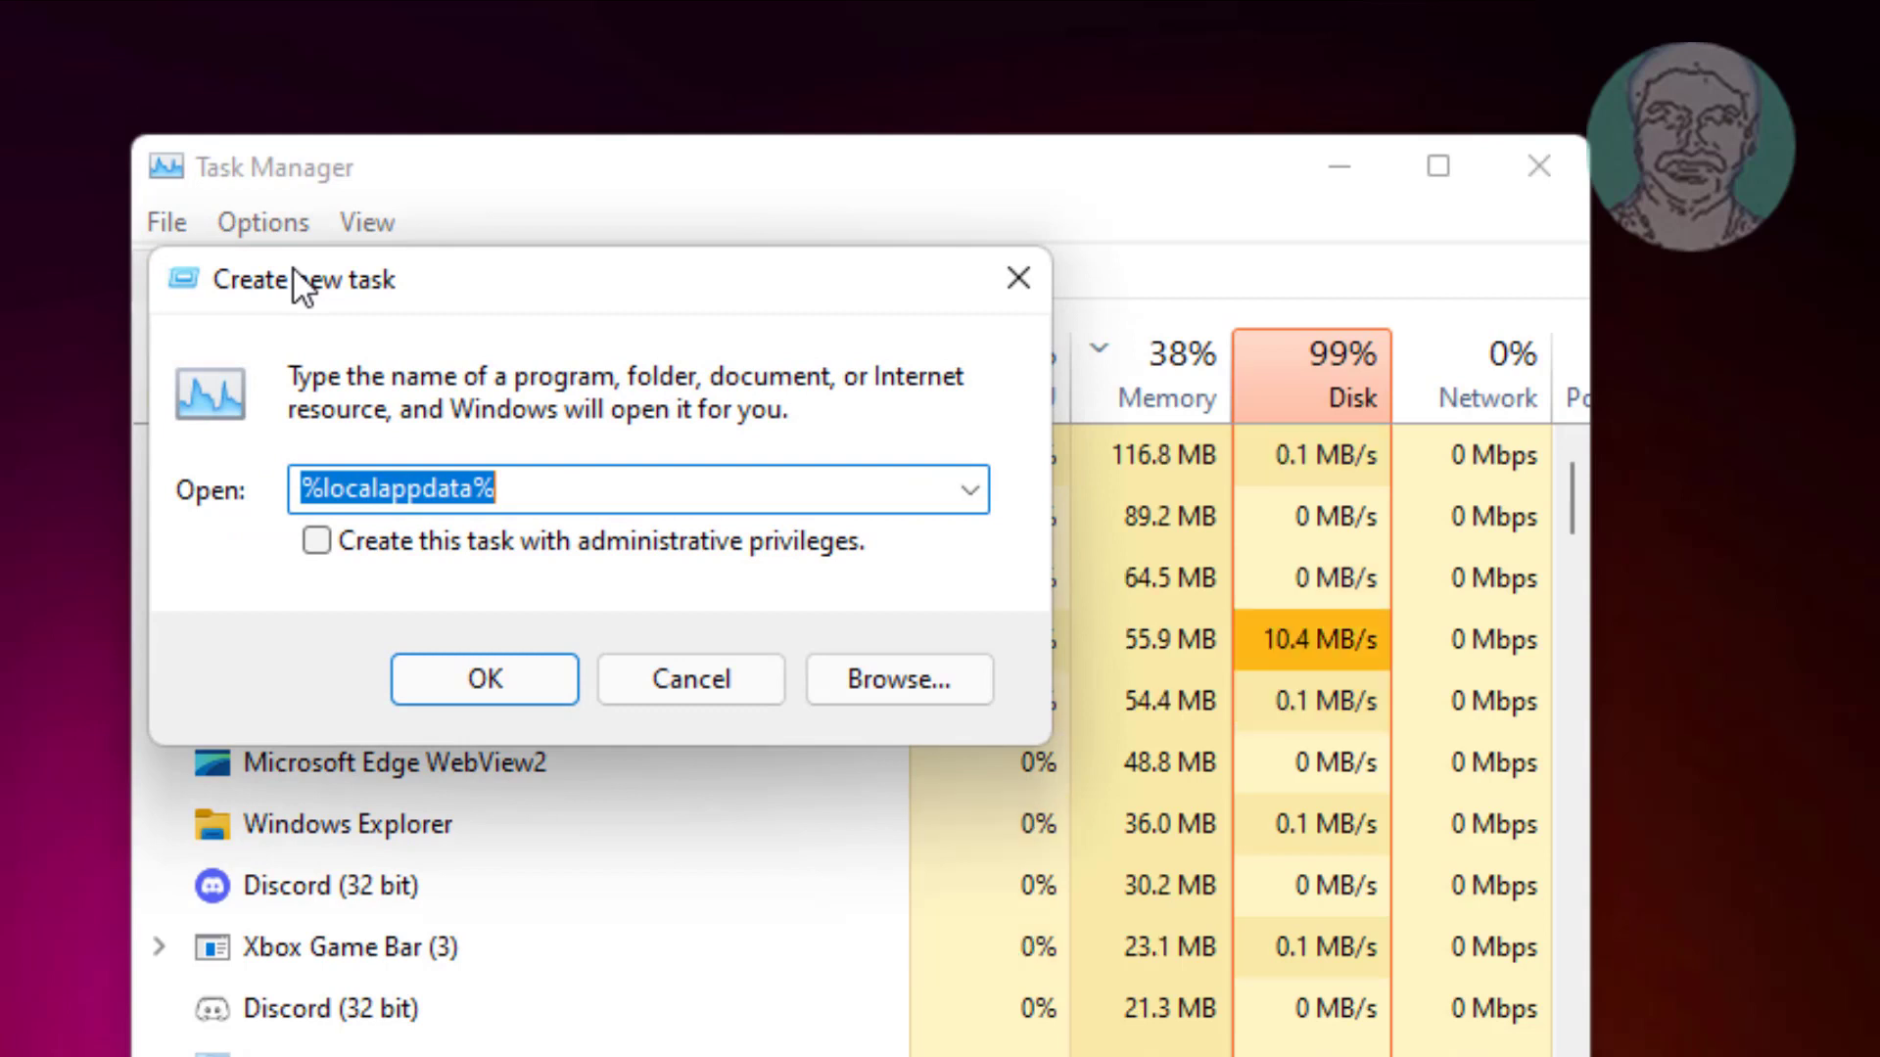
type("control")
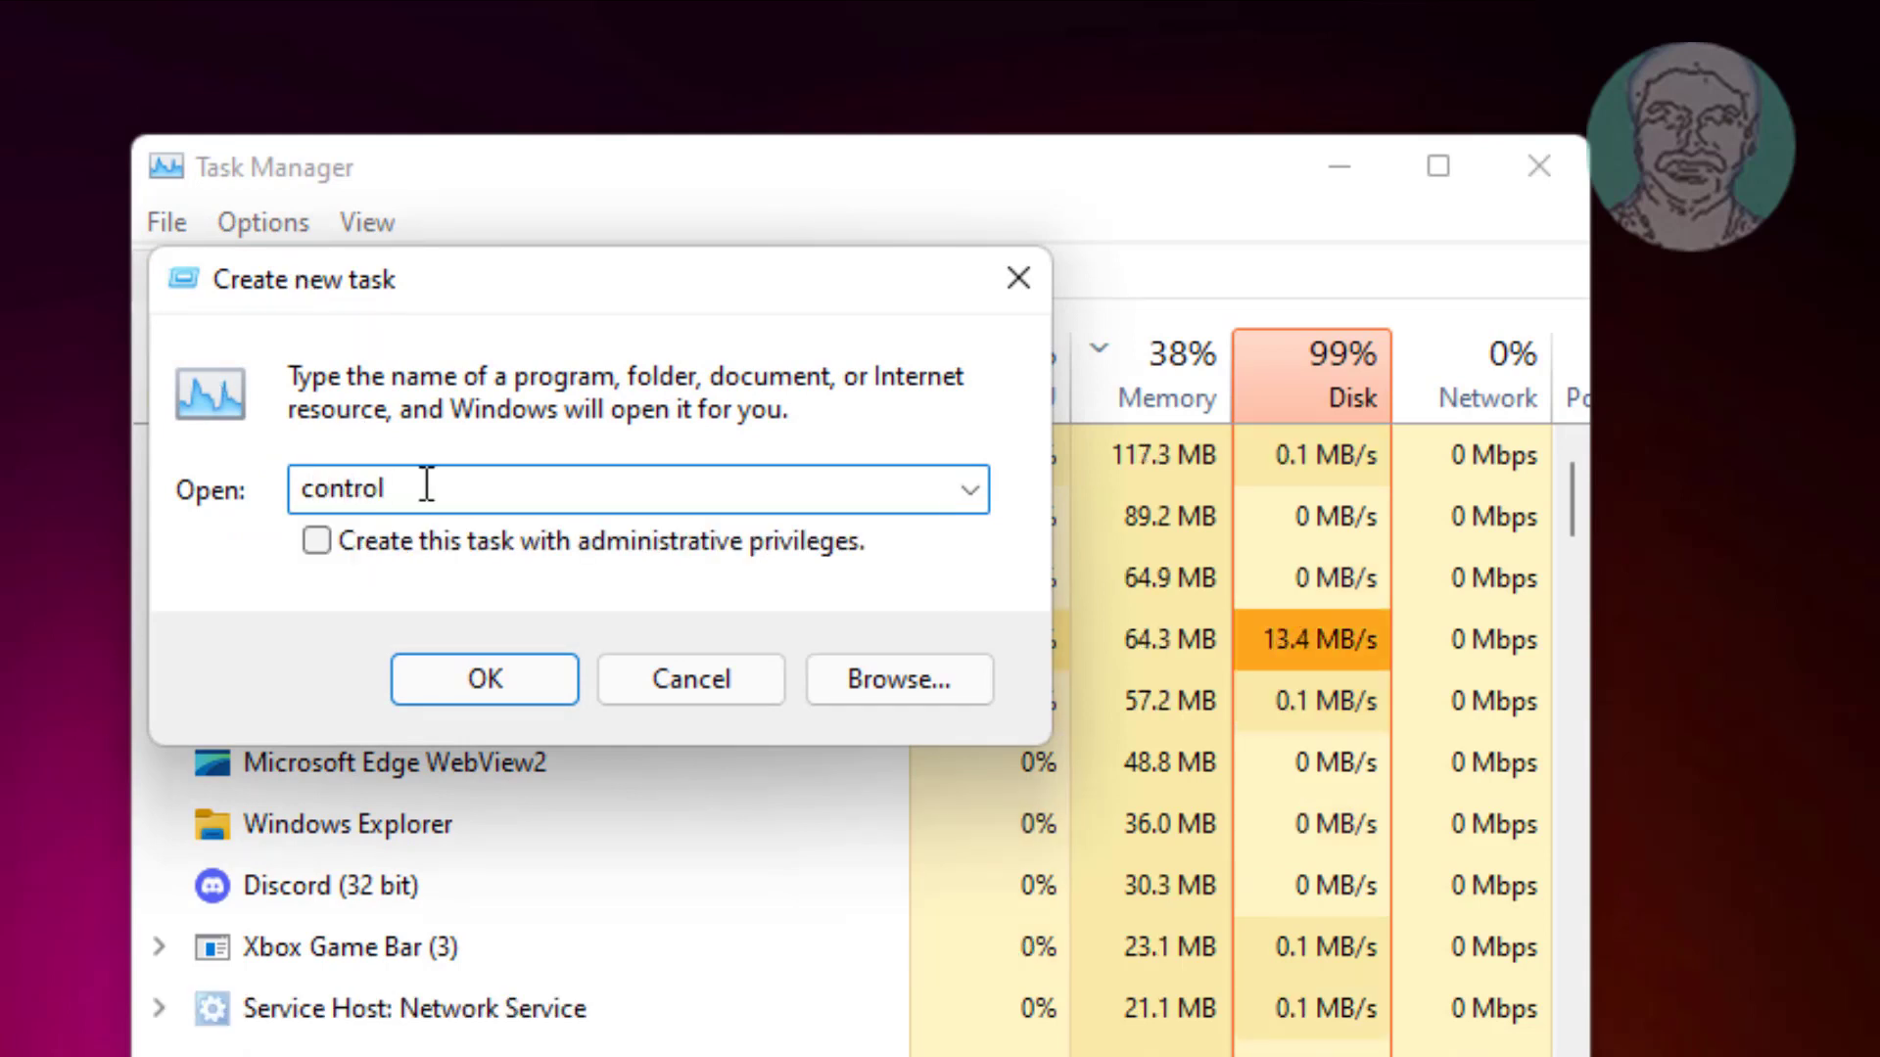
left_click(317, 540)
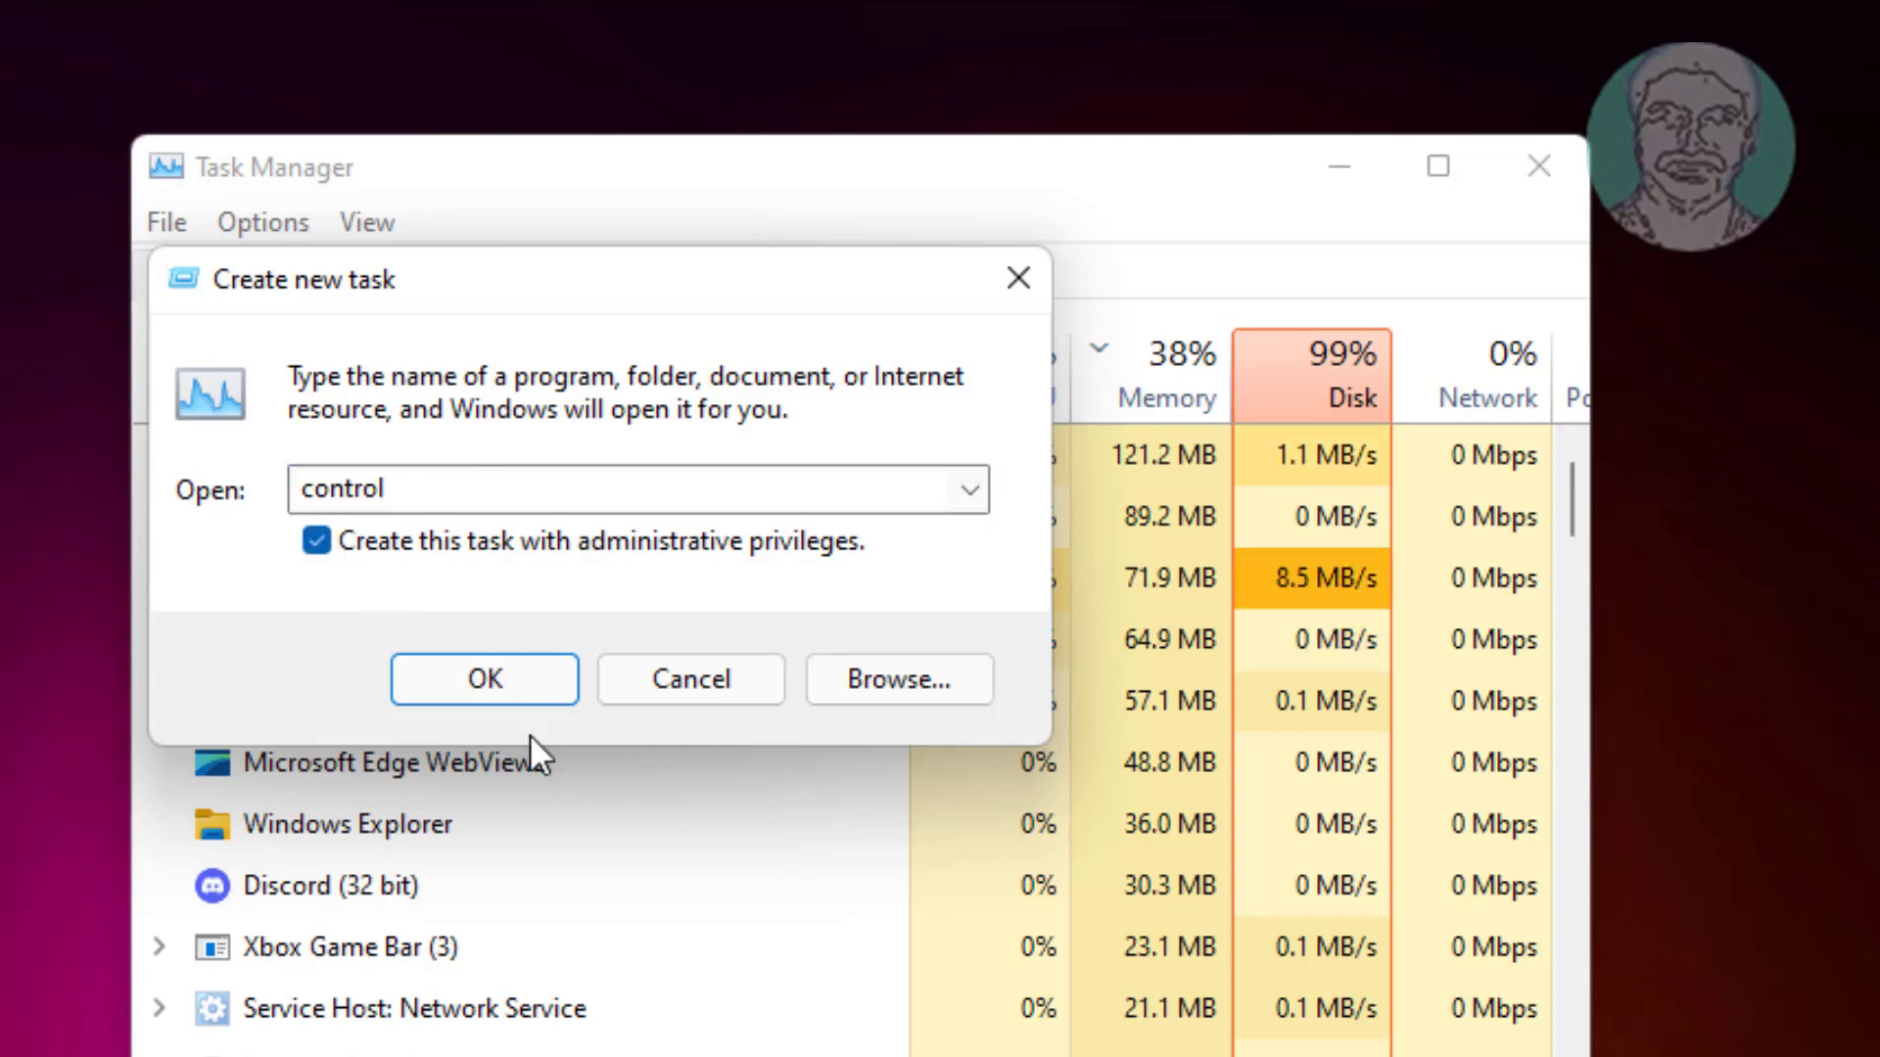
left_click(483, 679)
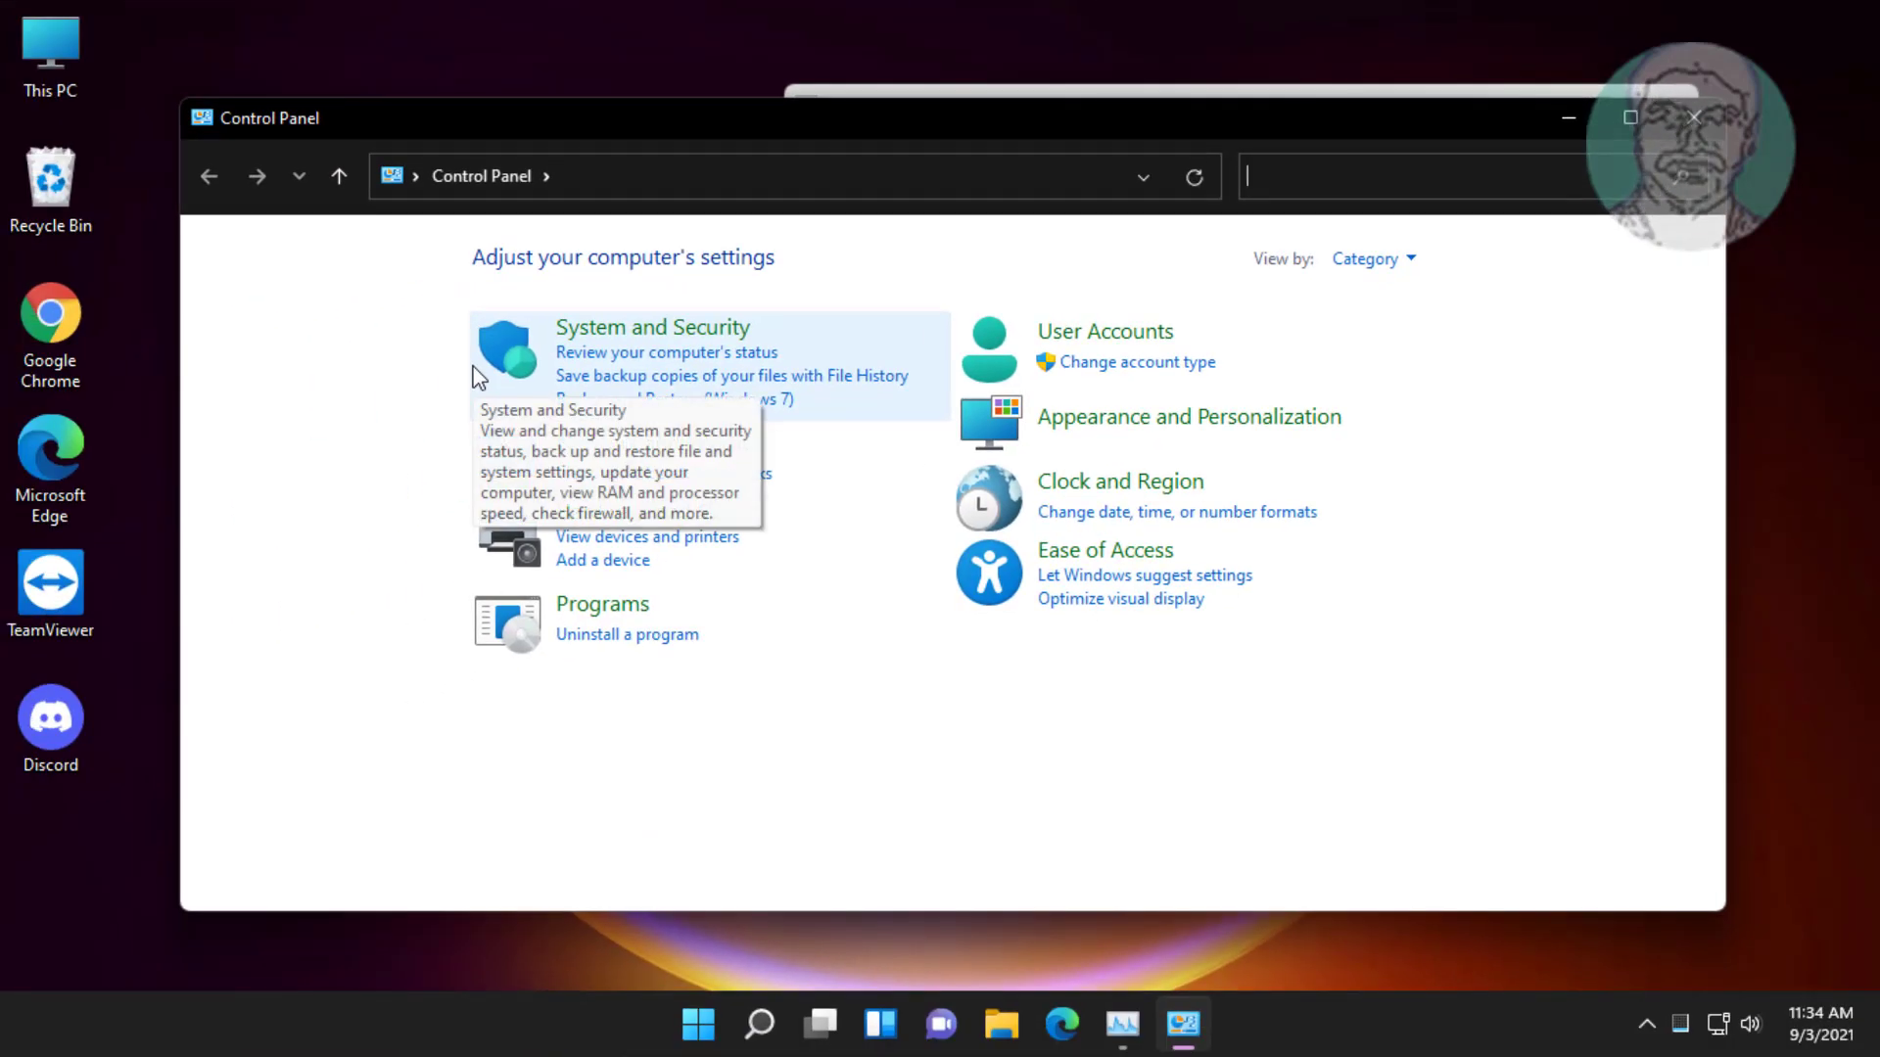
Switch Control Panel's View by setting to Small icons.
left_click(1375, 258)
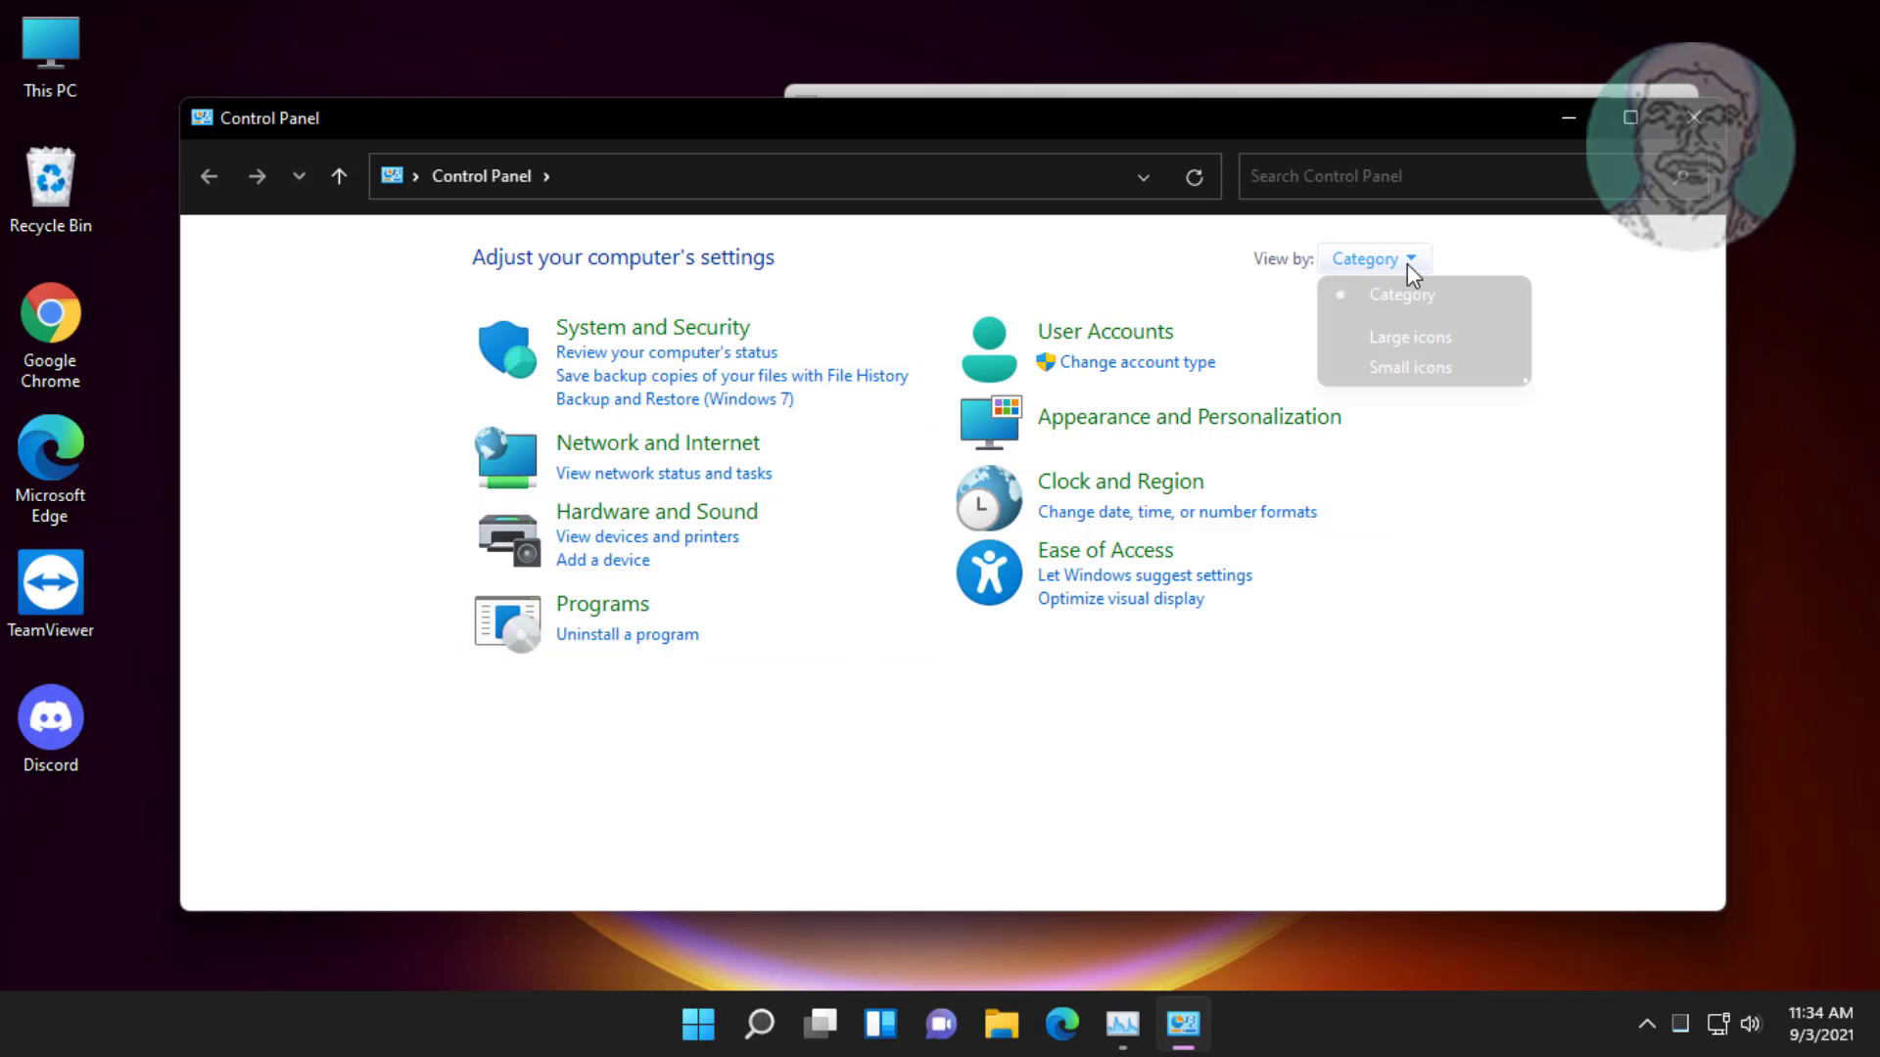
left_click(1410, 368)
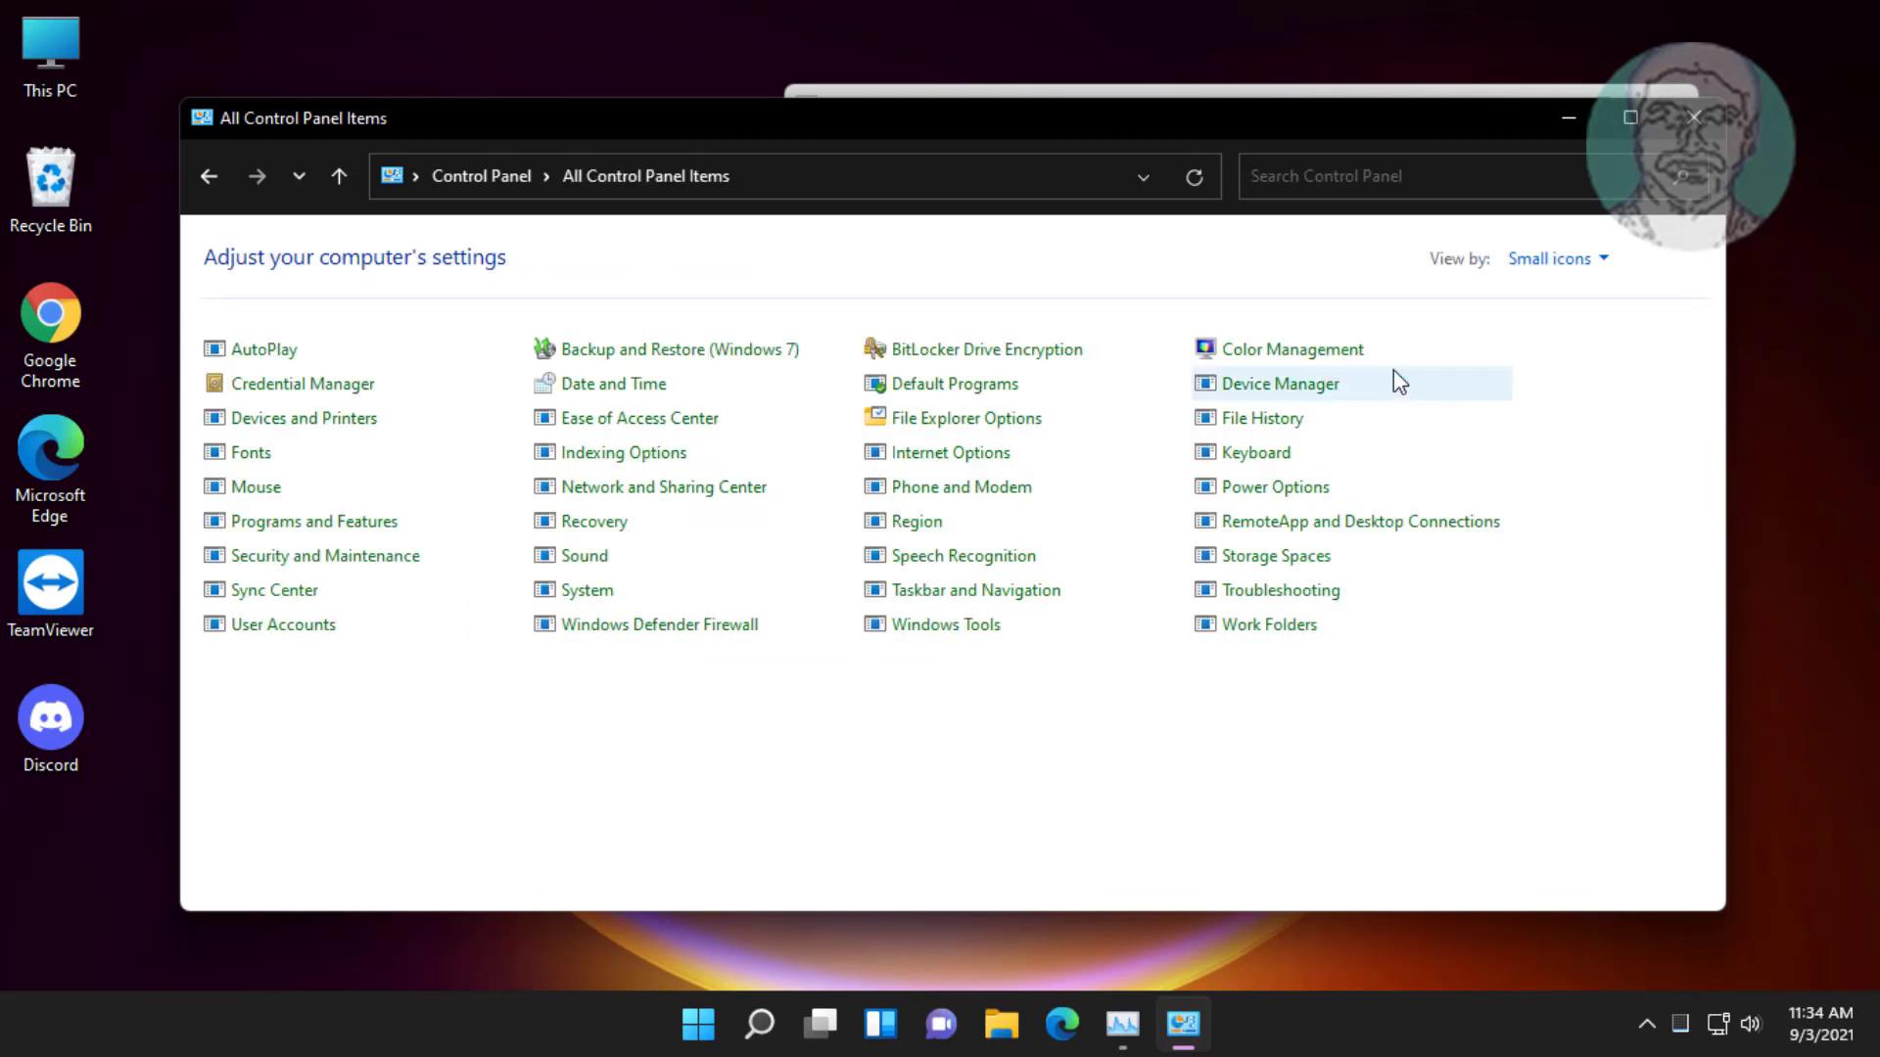
mouse_move(613, 384)
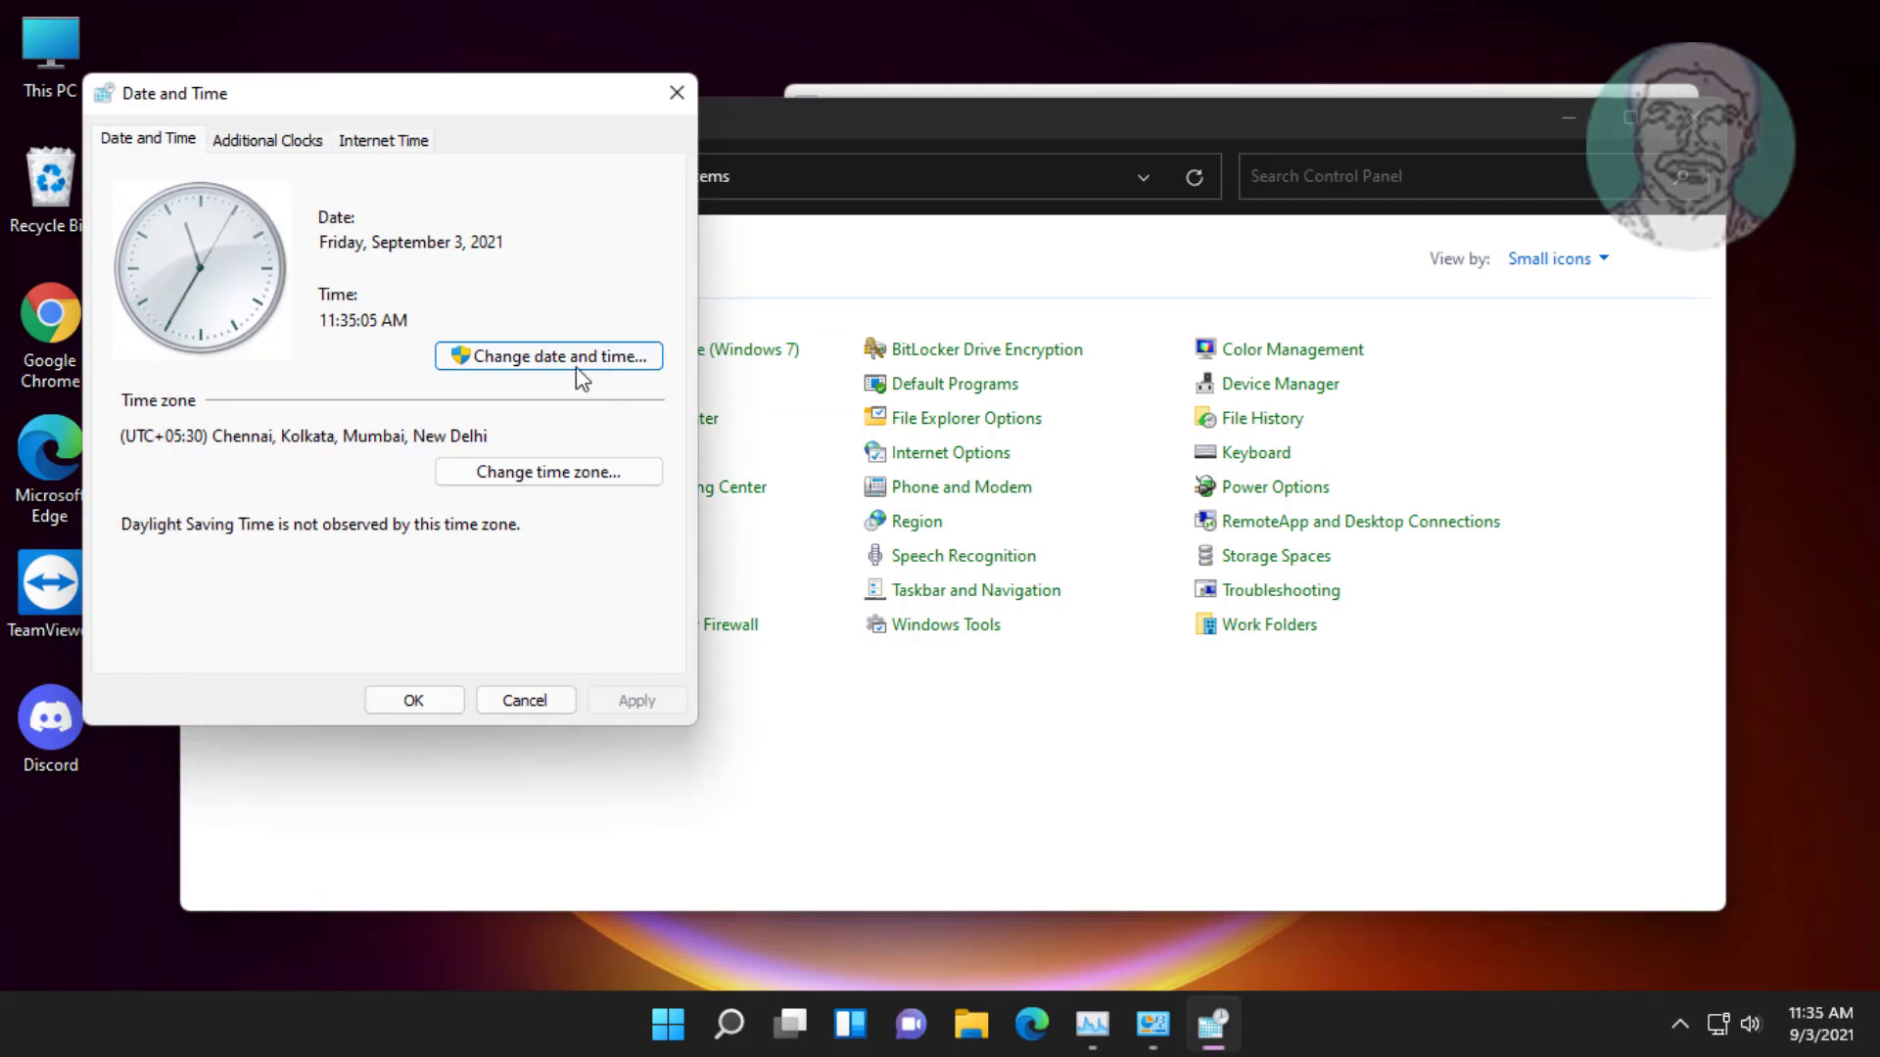
Set the system date to Sunday, September 5, 2021, then close Control Panel.
left_click(549, 356)
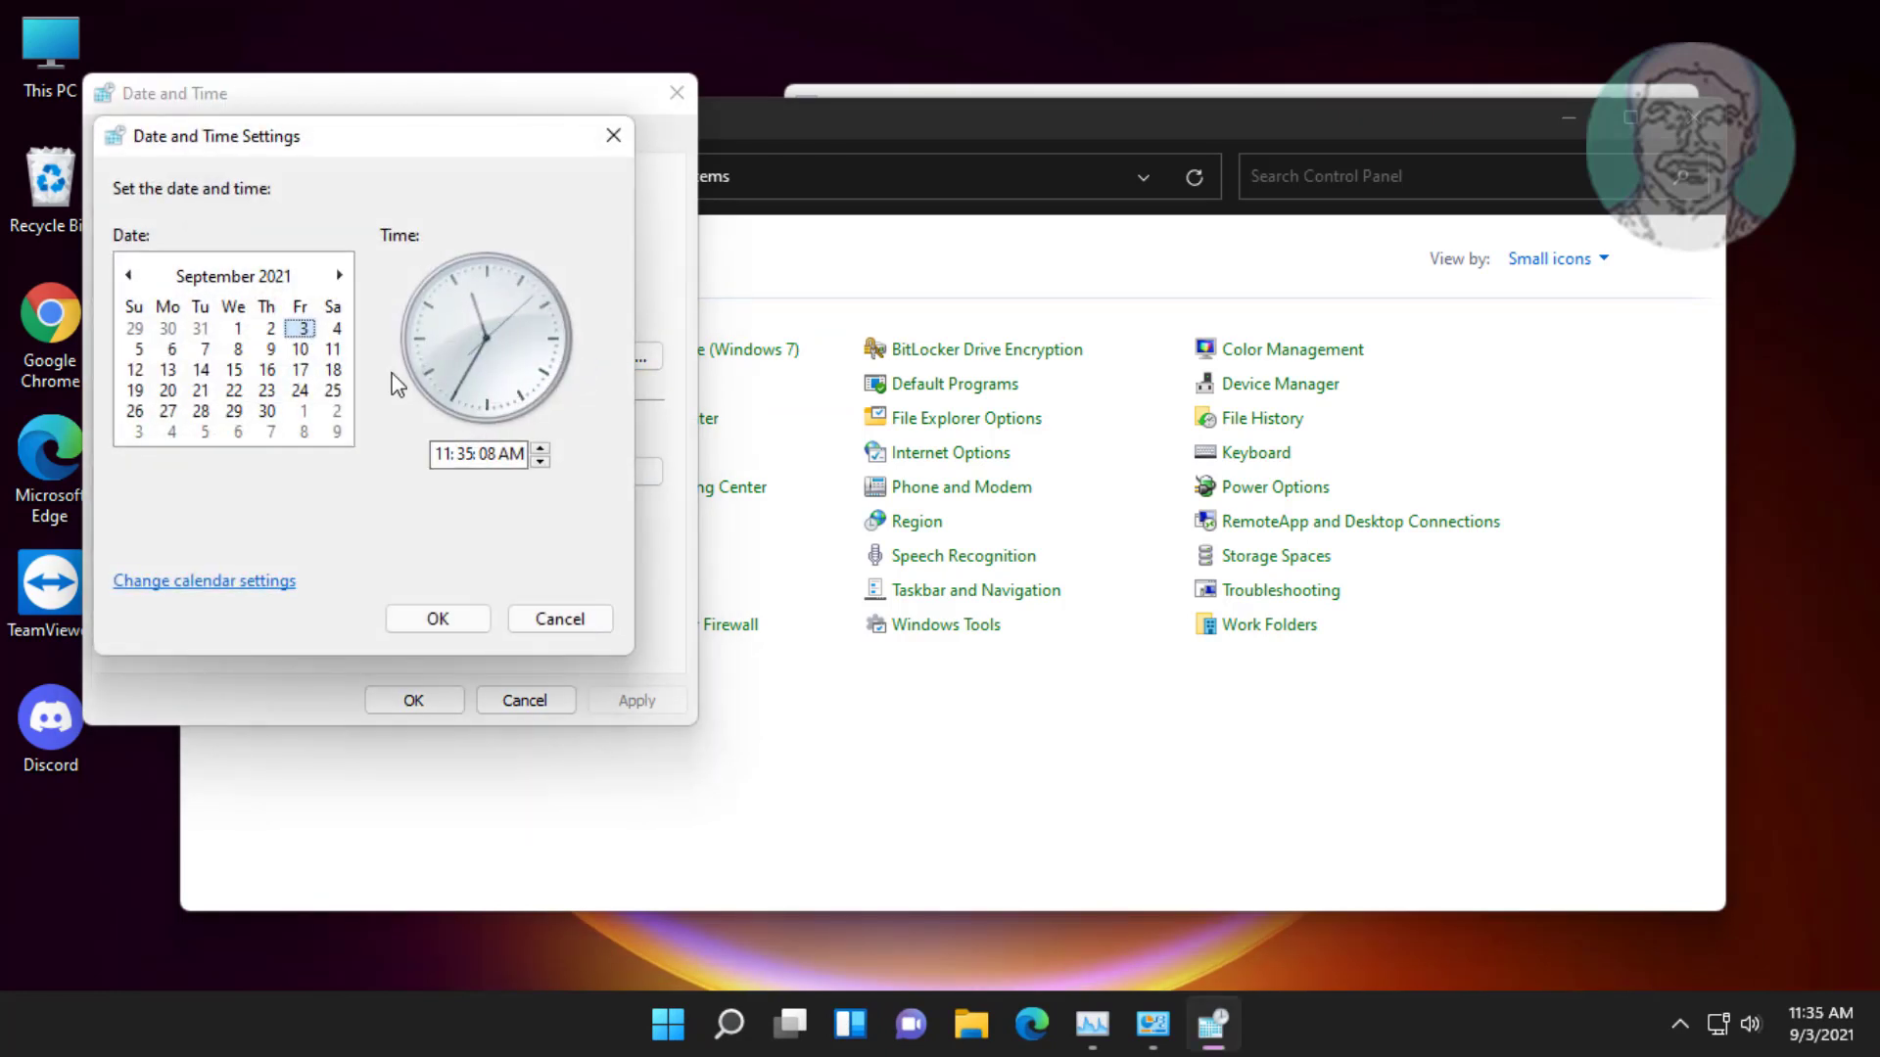
left_click(136, 349)
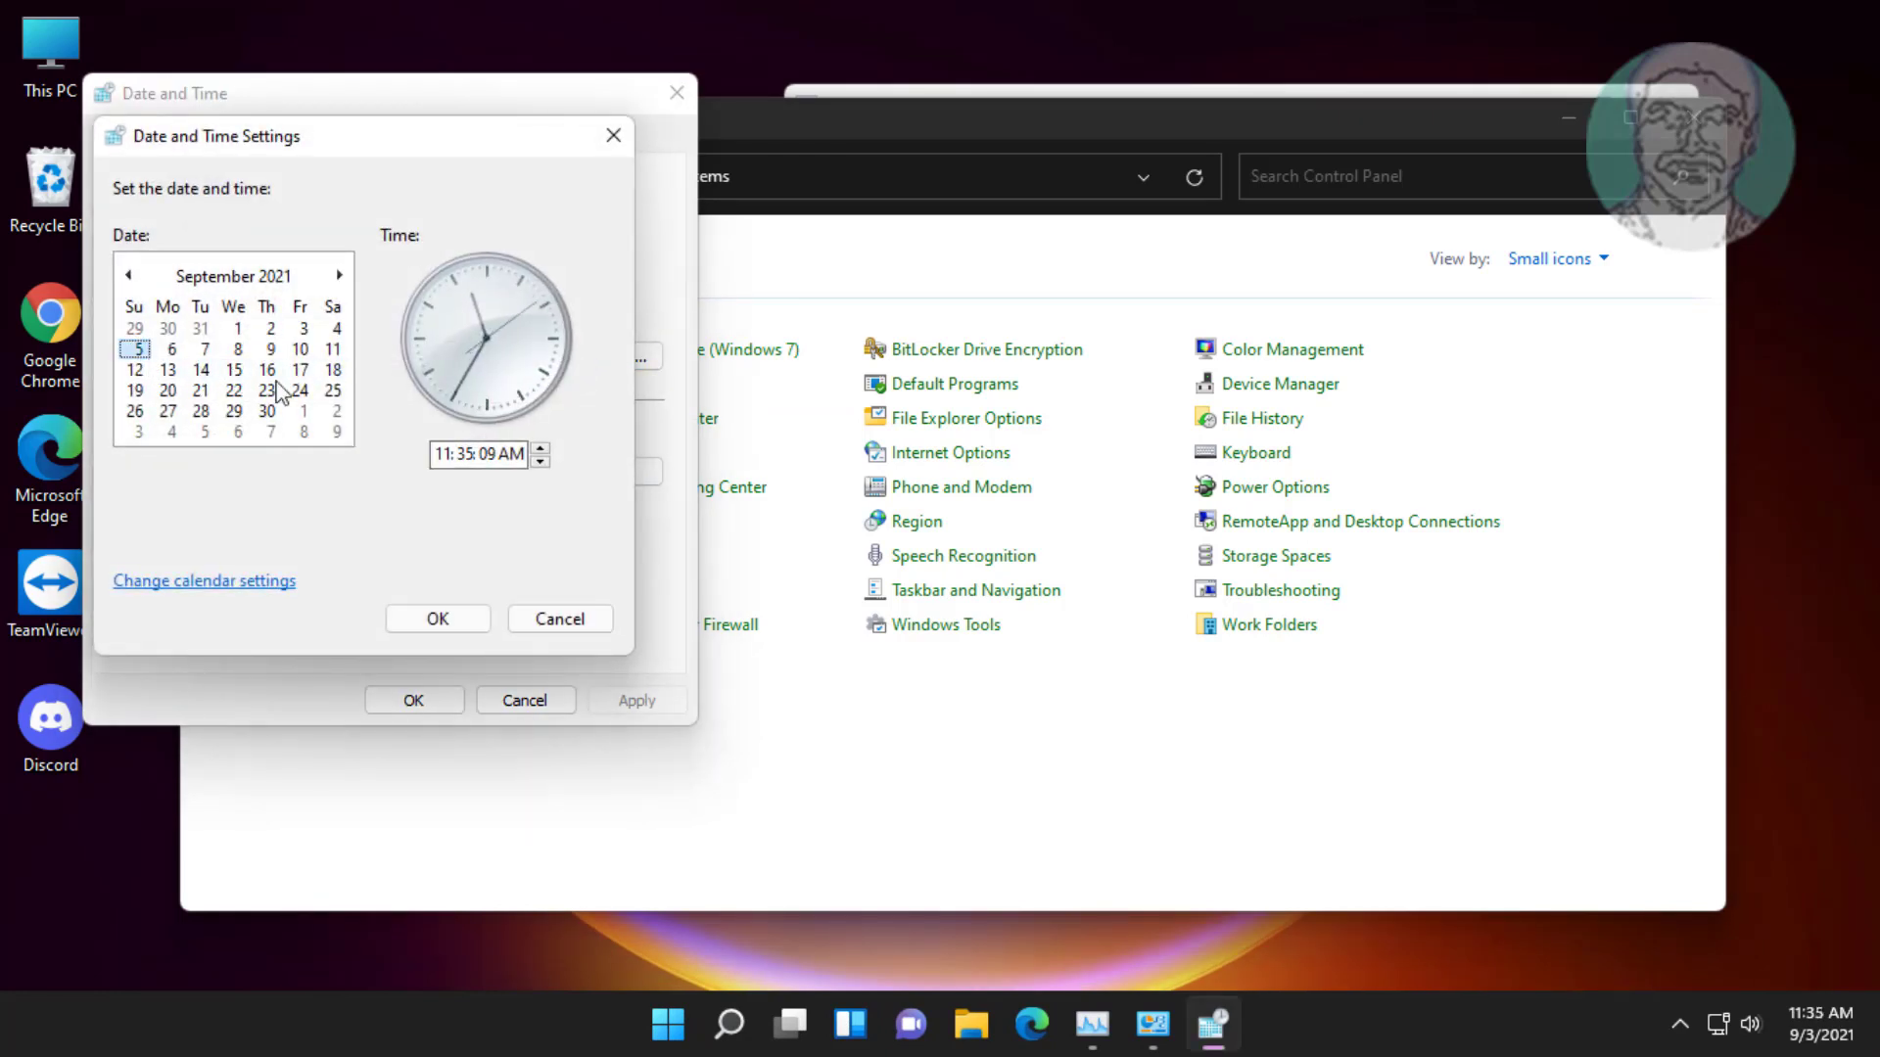
left_click(437, 619)
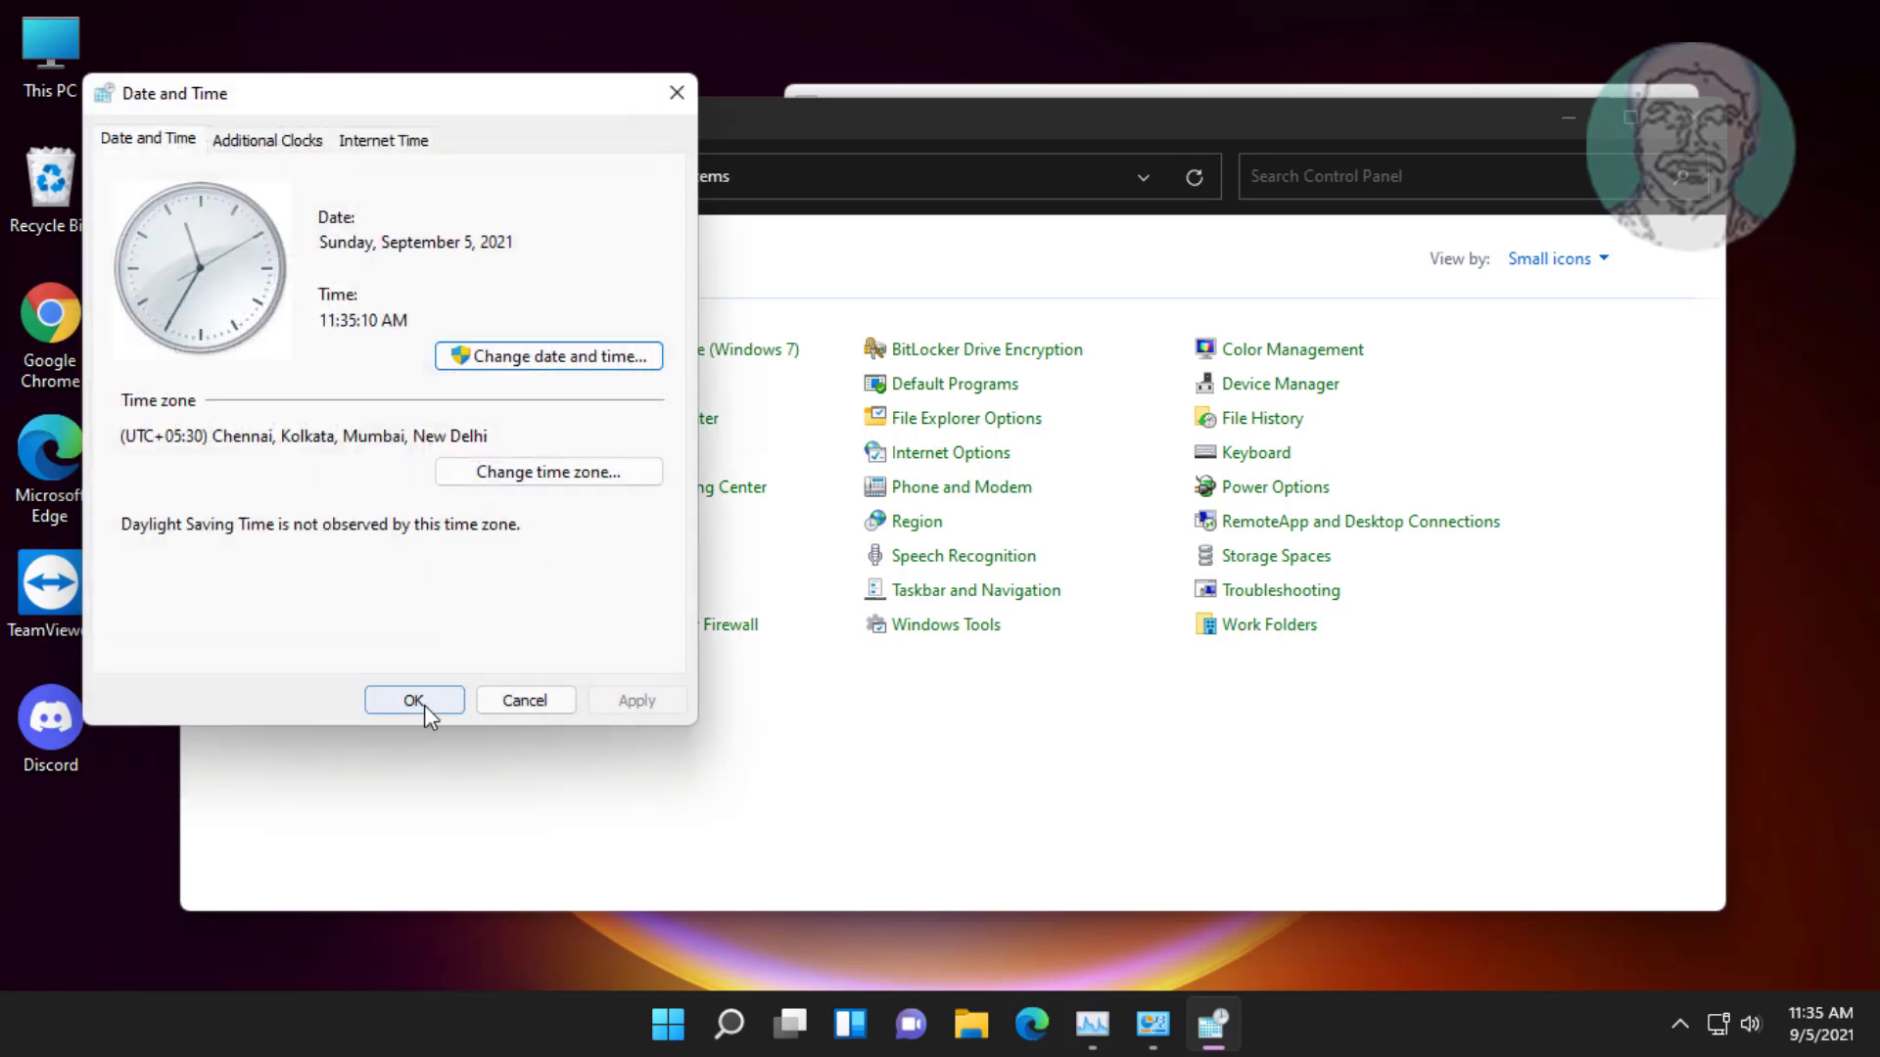
left_click(414, 701)
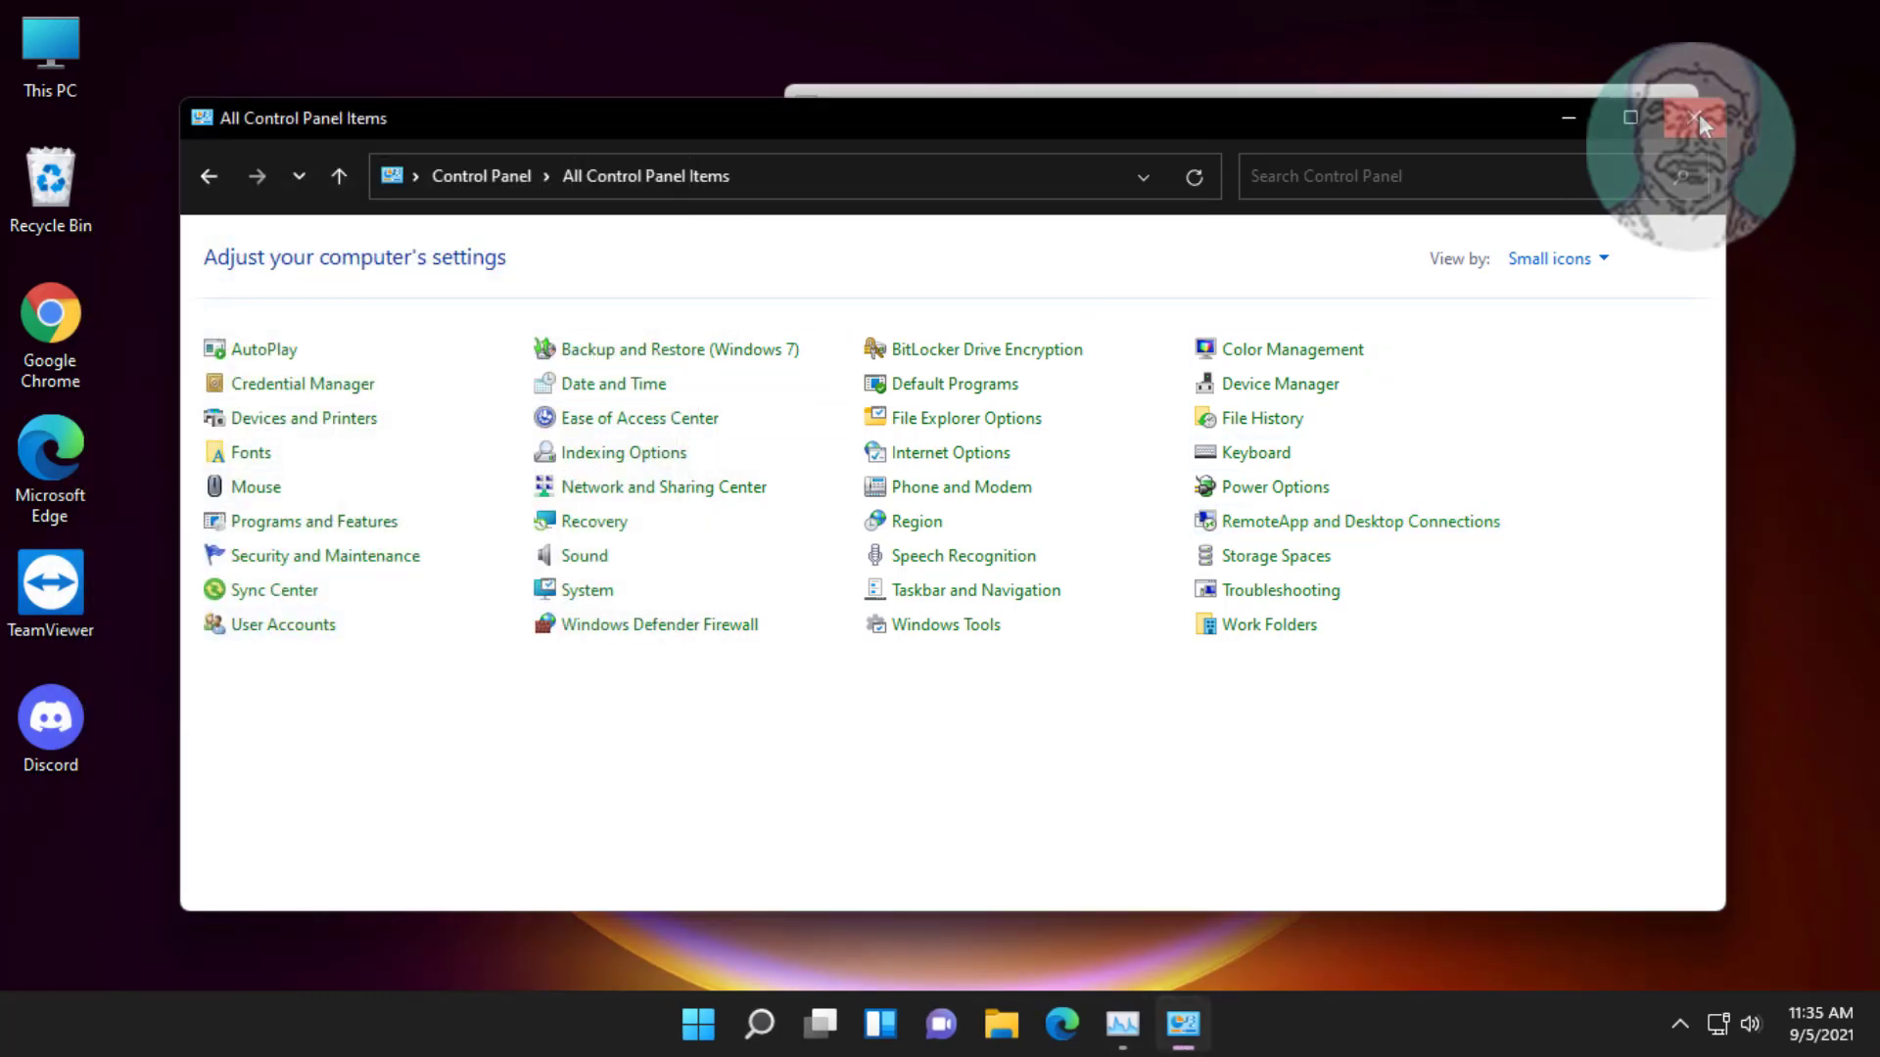
left_click(94, 231)
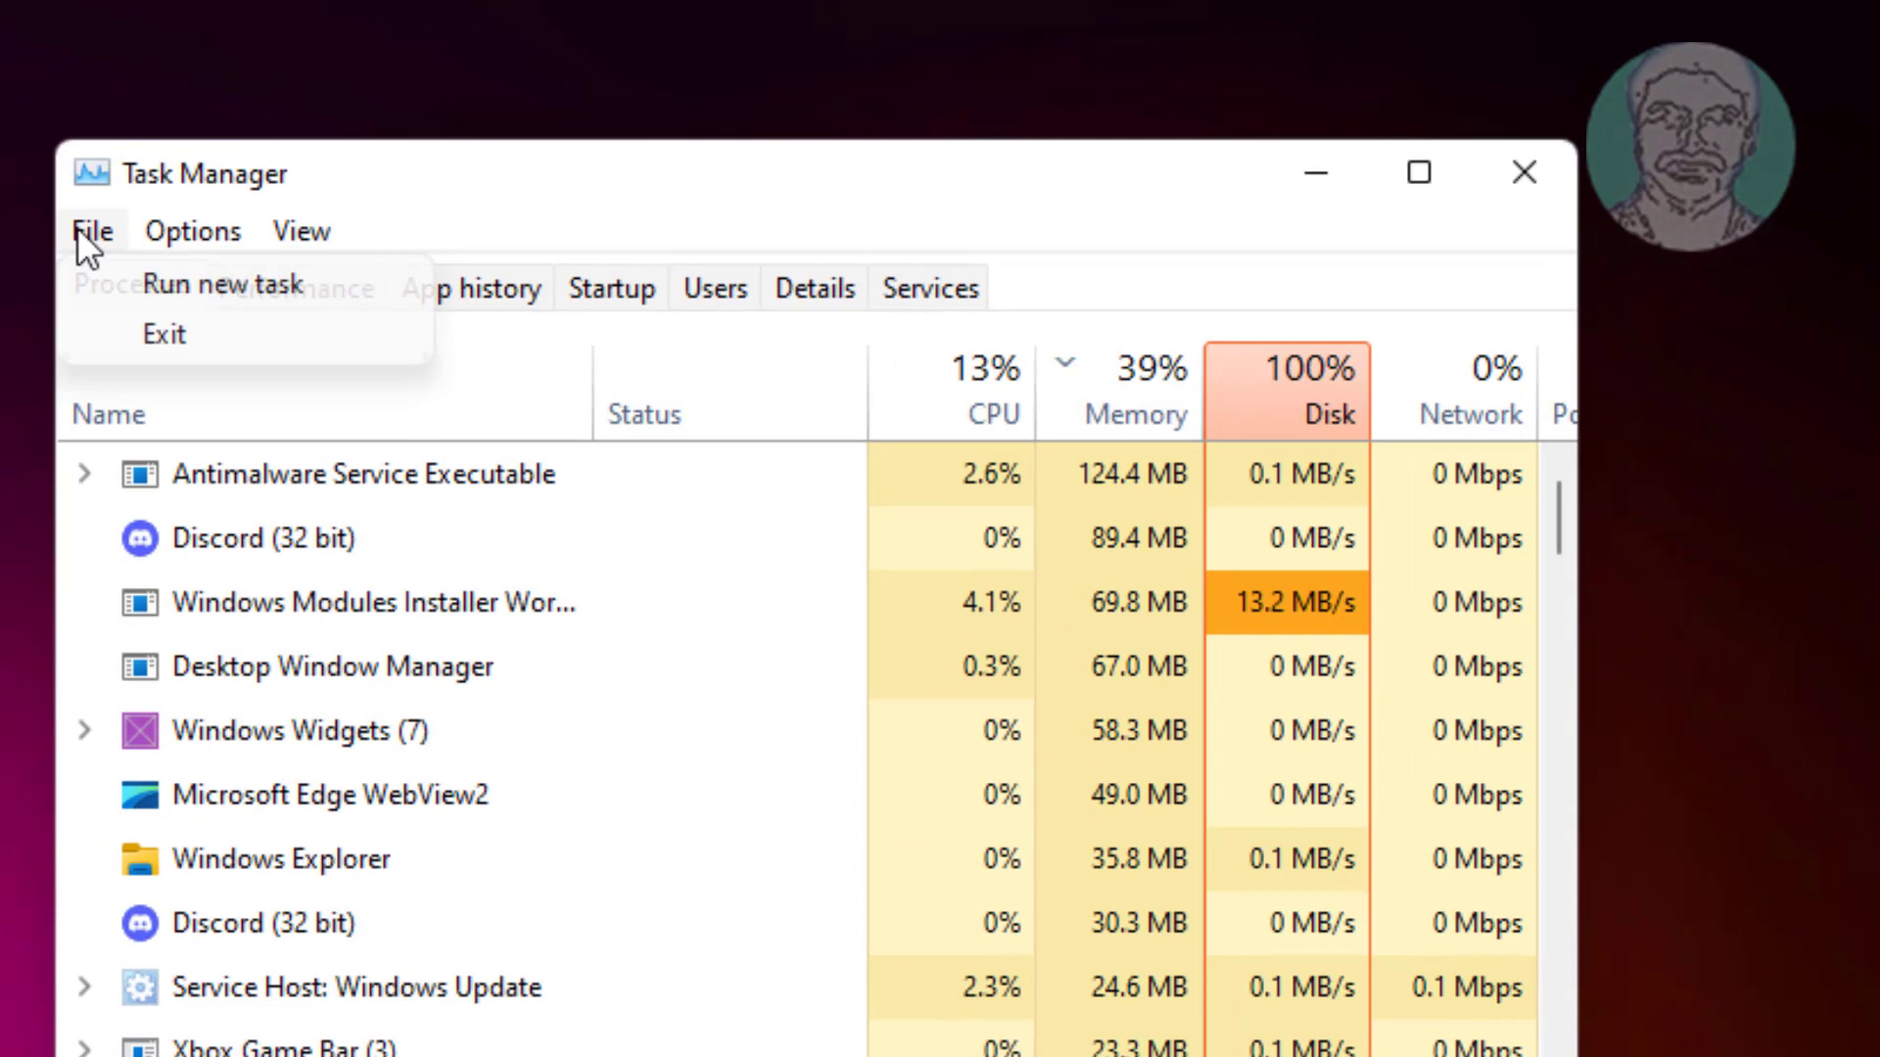
Run 'shutdown -r -f -t 00' as a new administrative task to force an immediate restart.
left_click(224, 286)
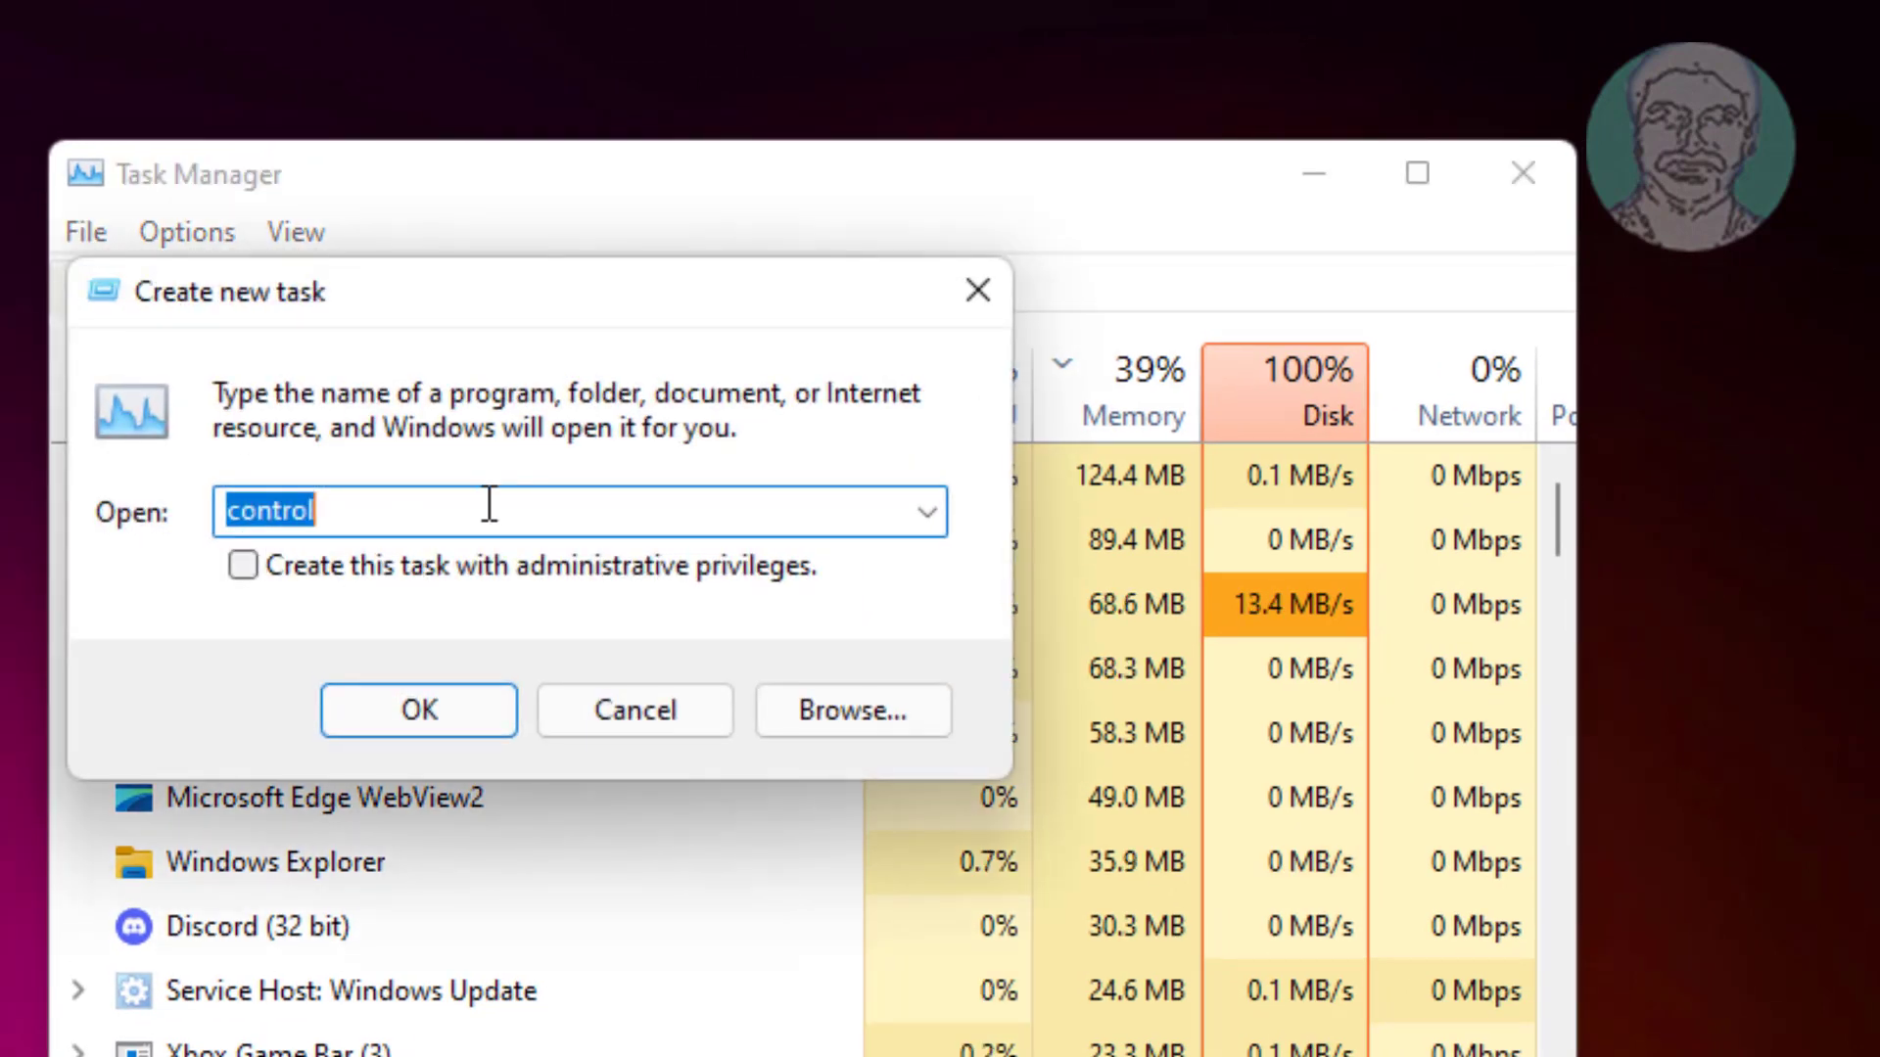
type("shut")
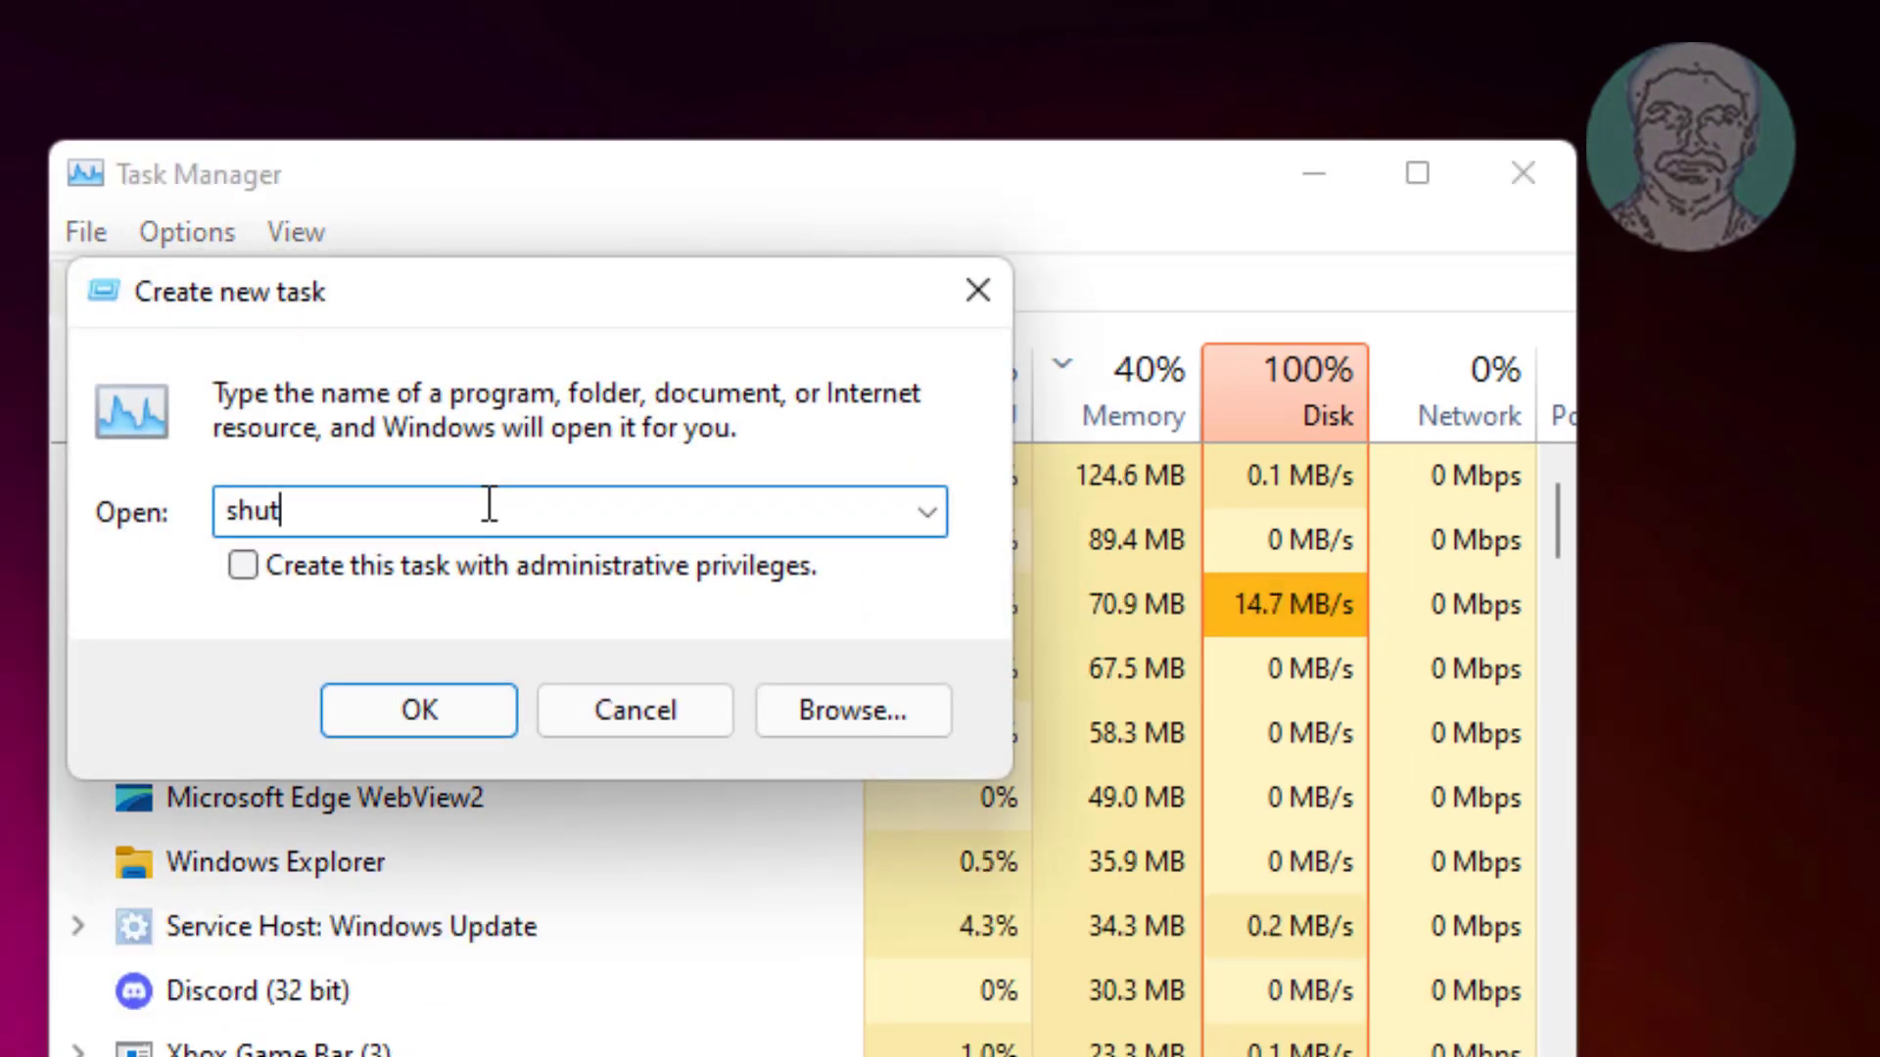
type("down")
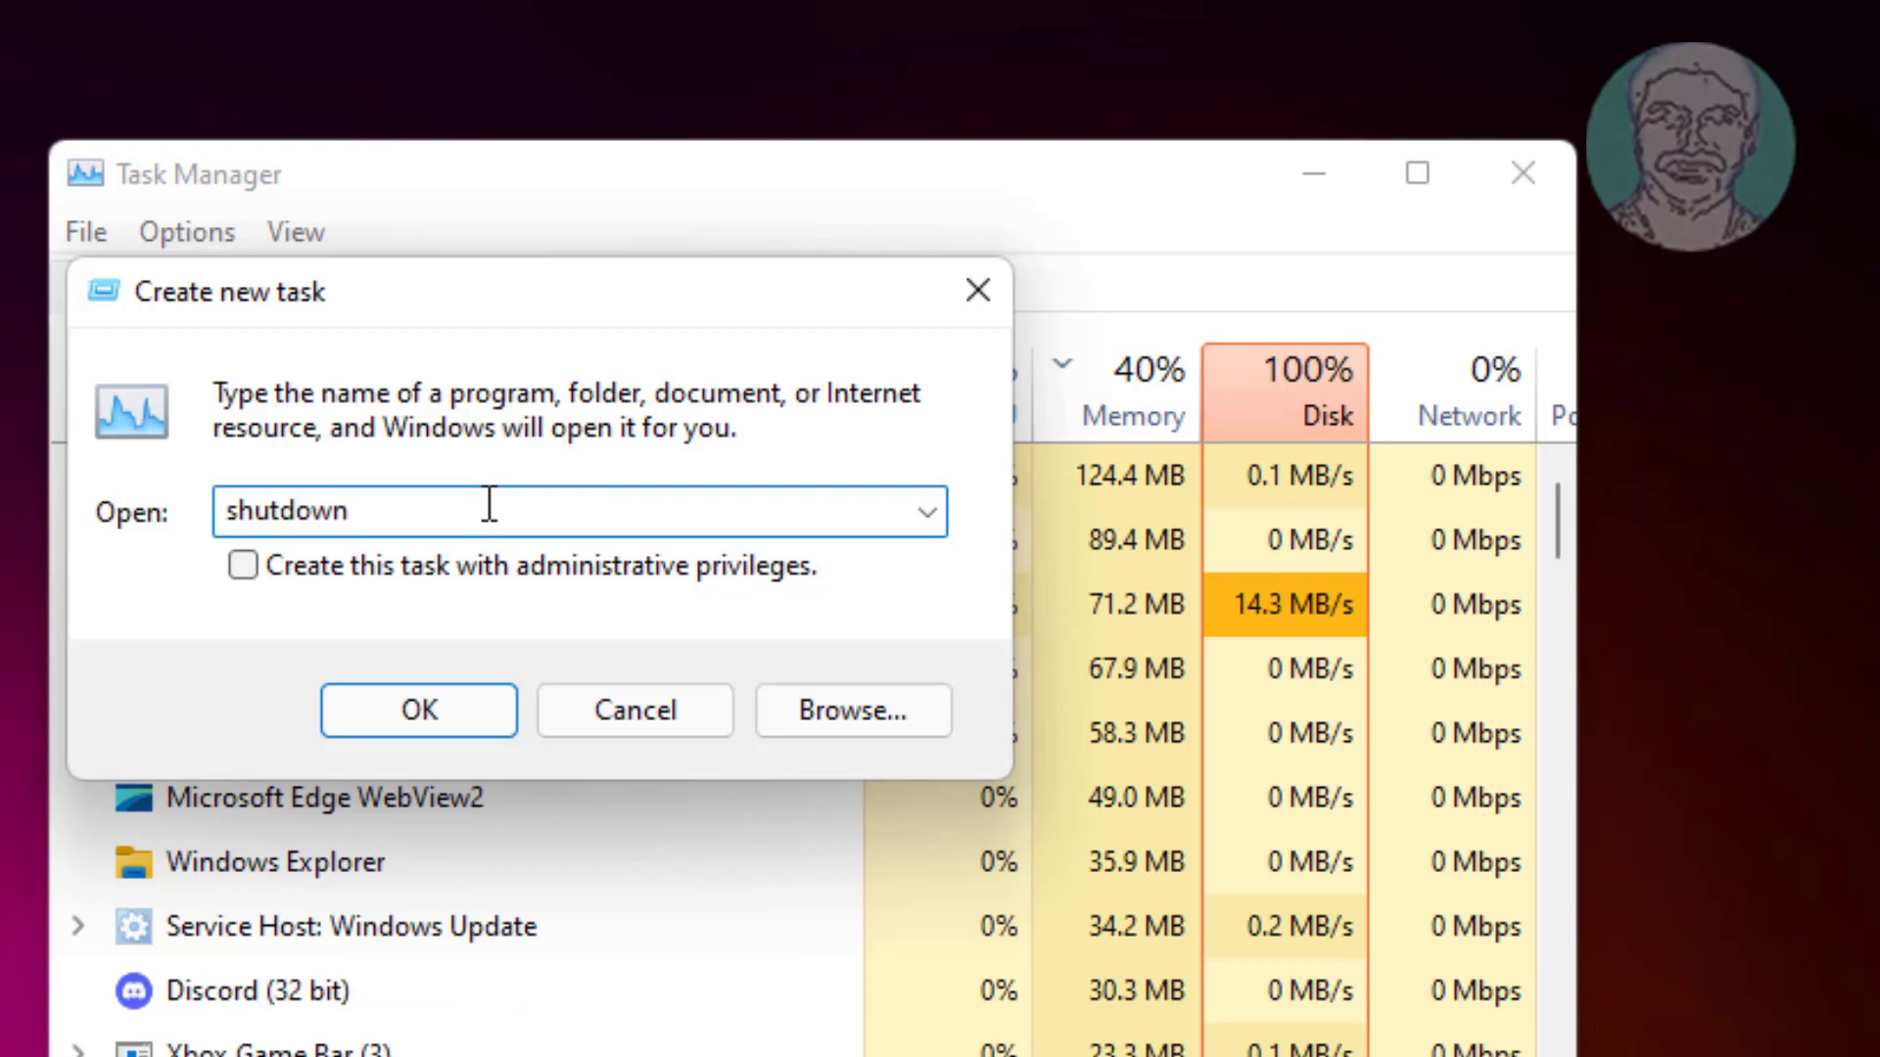
type("-r")
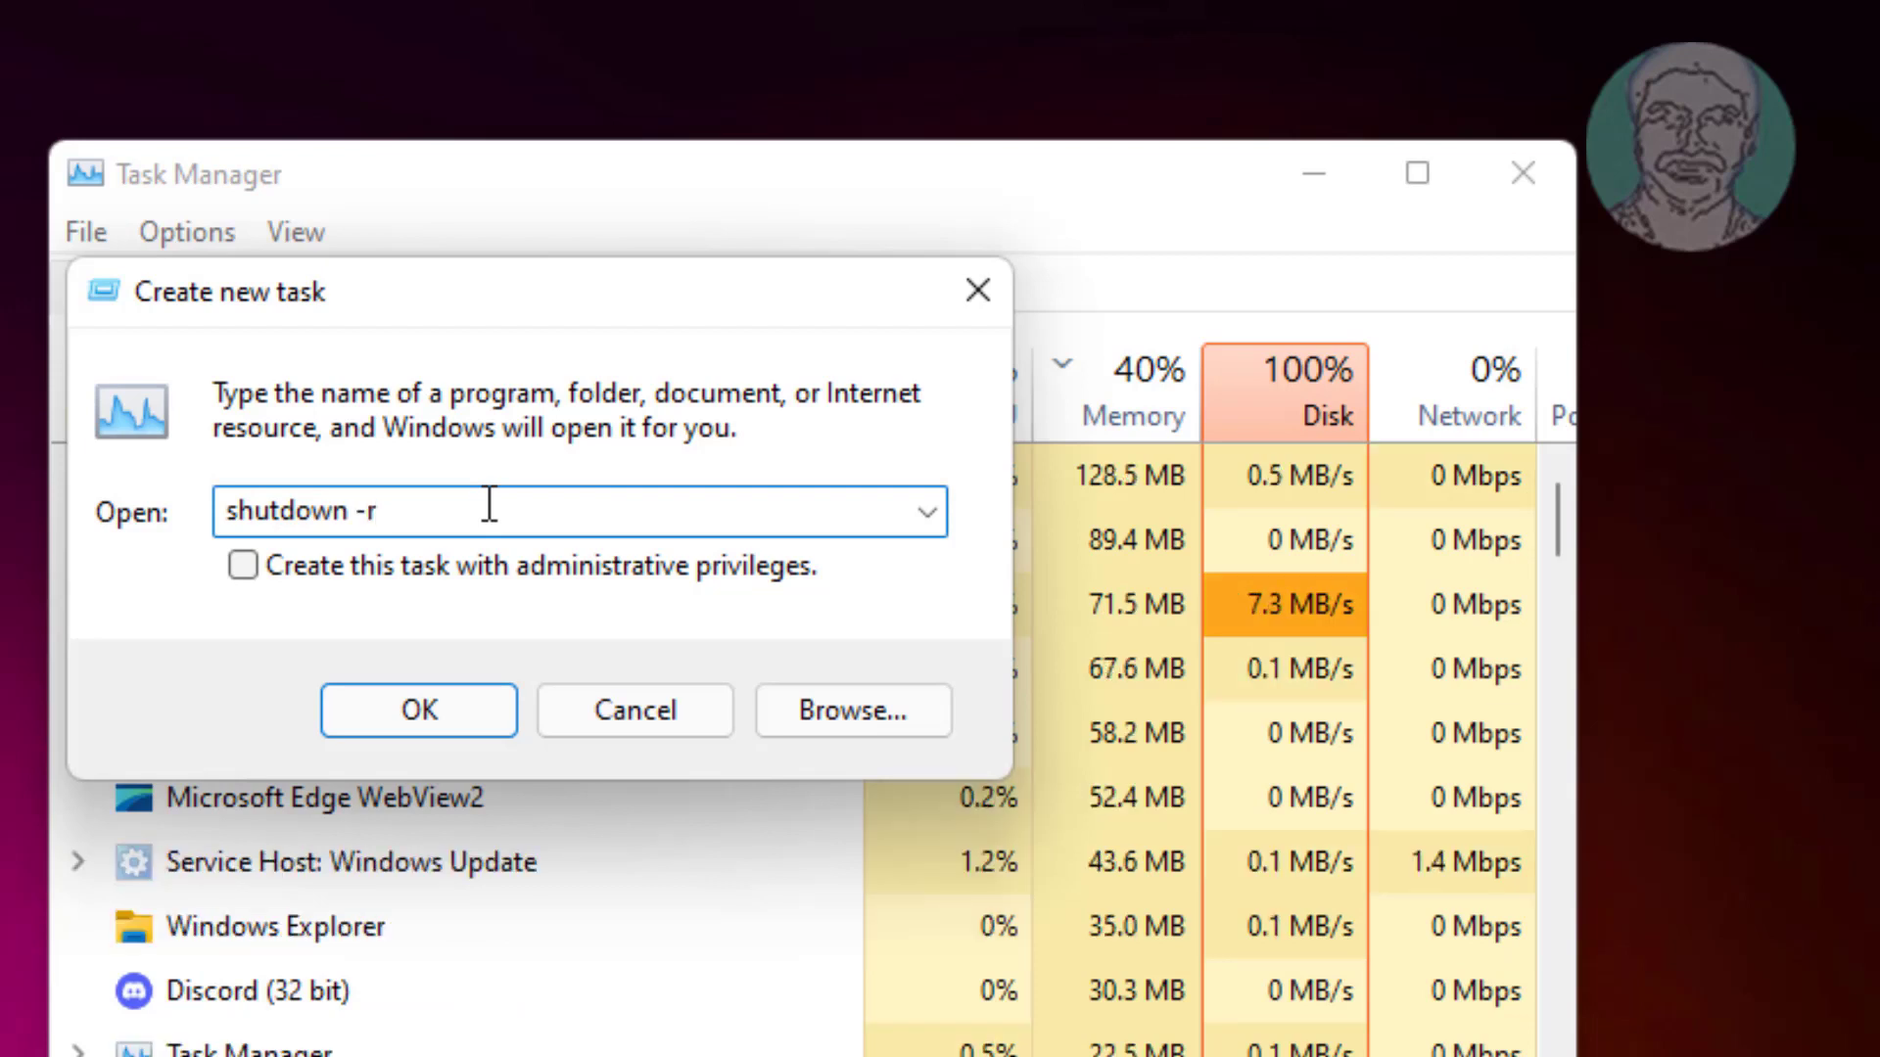
type("-f -")
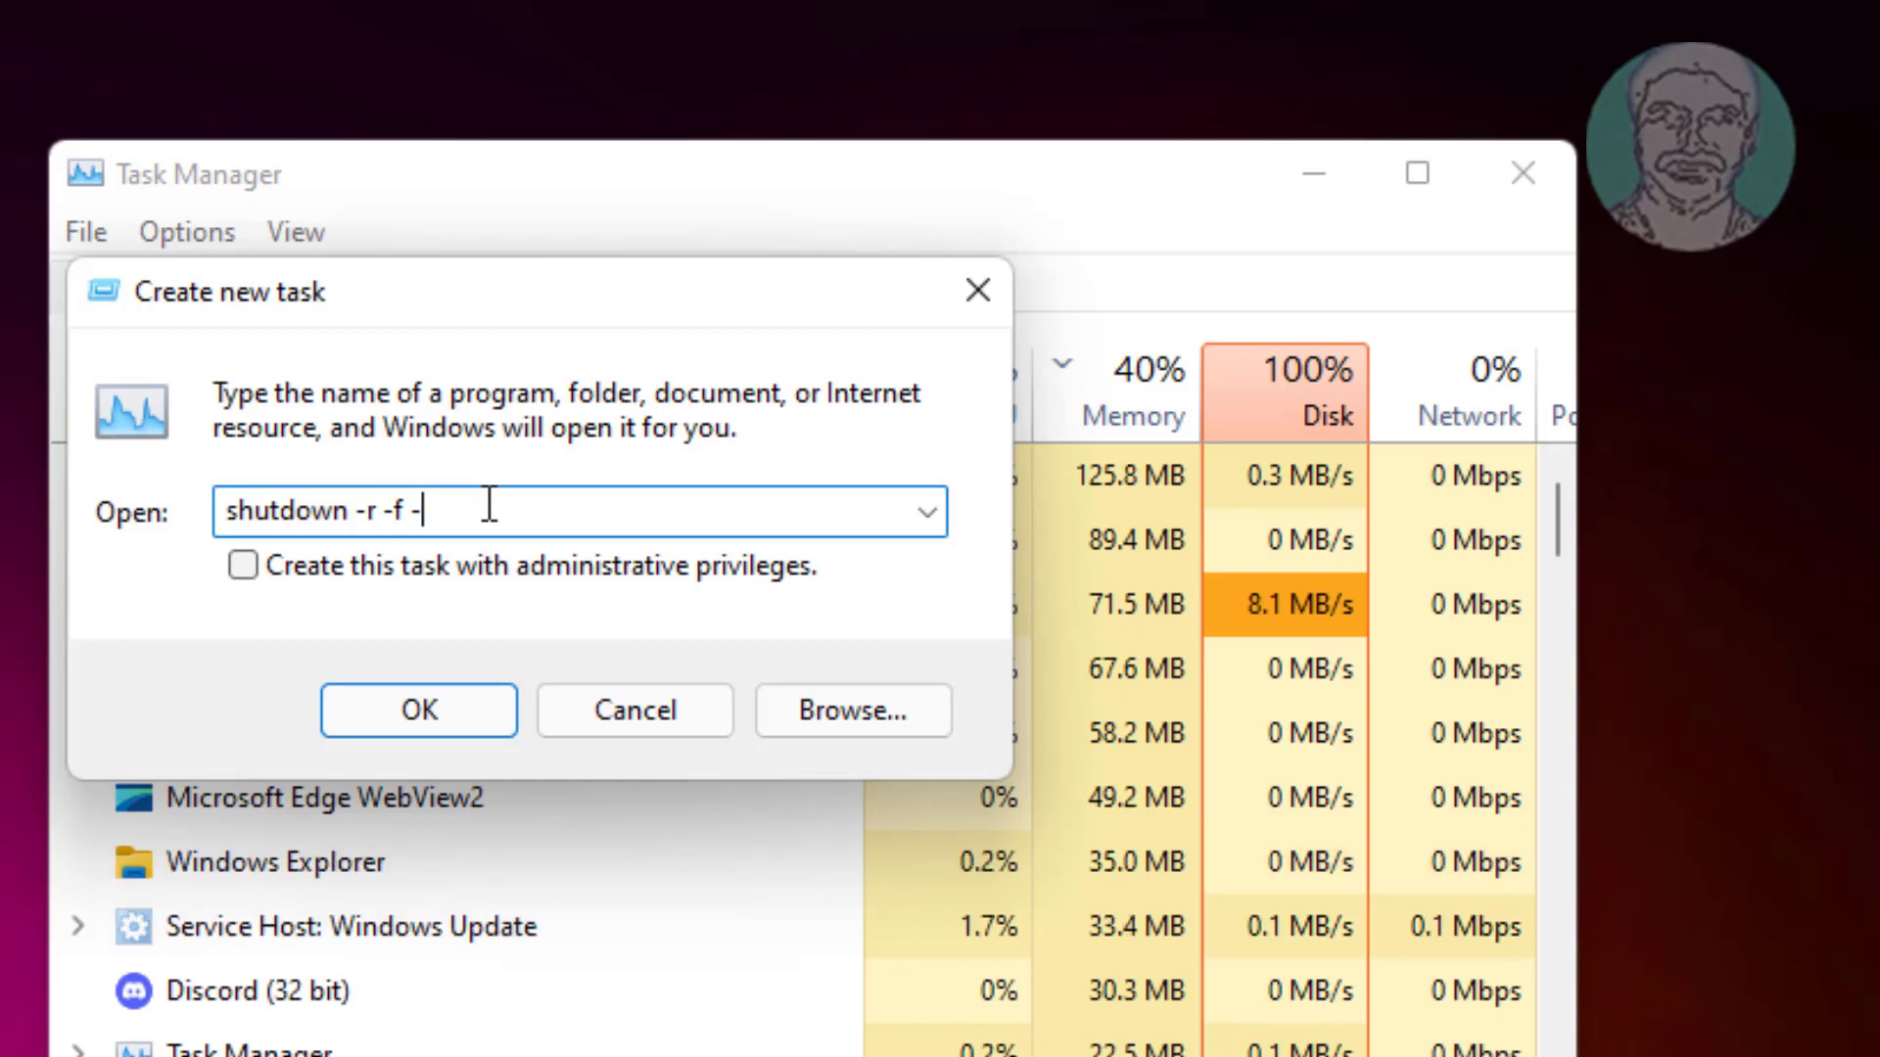
type("t 0")
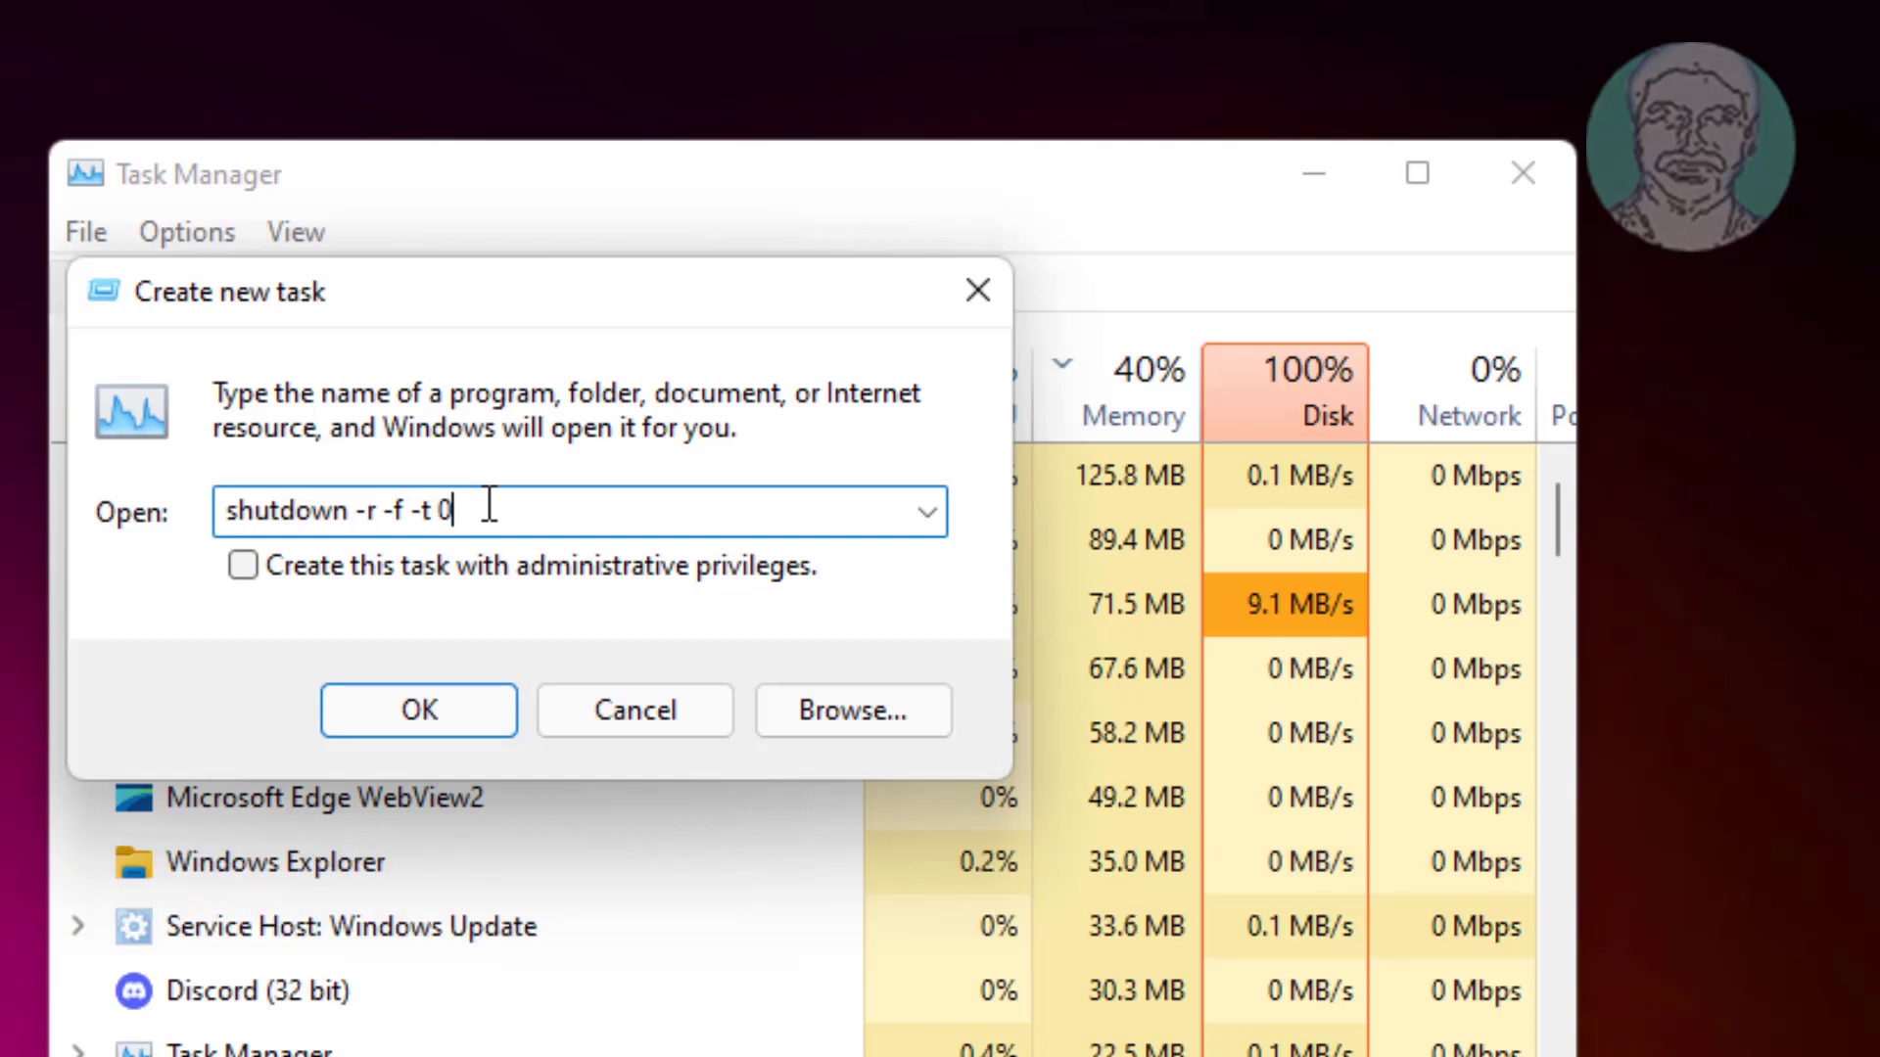
type("0")
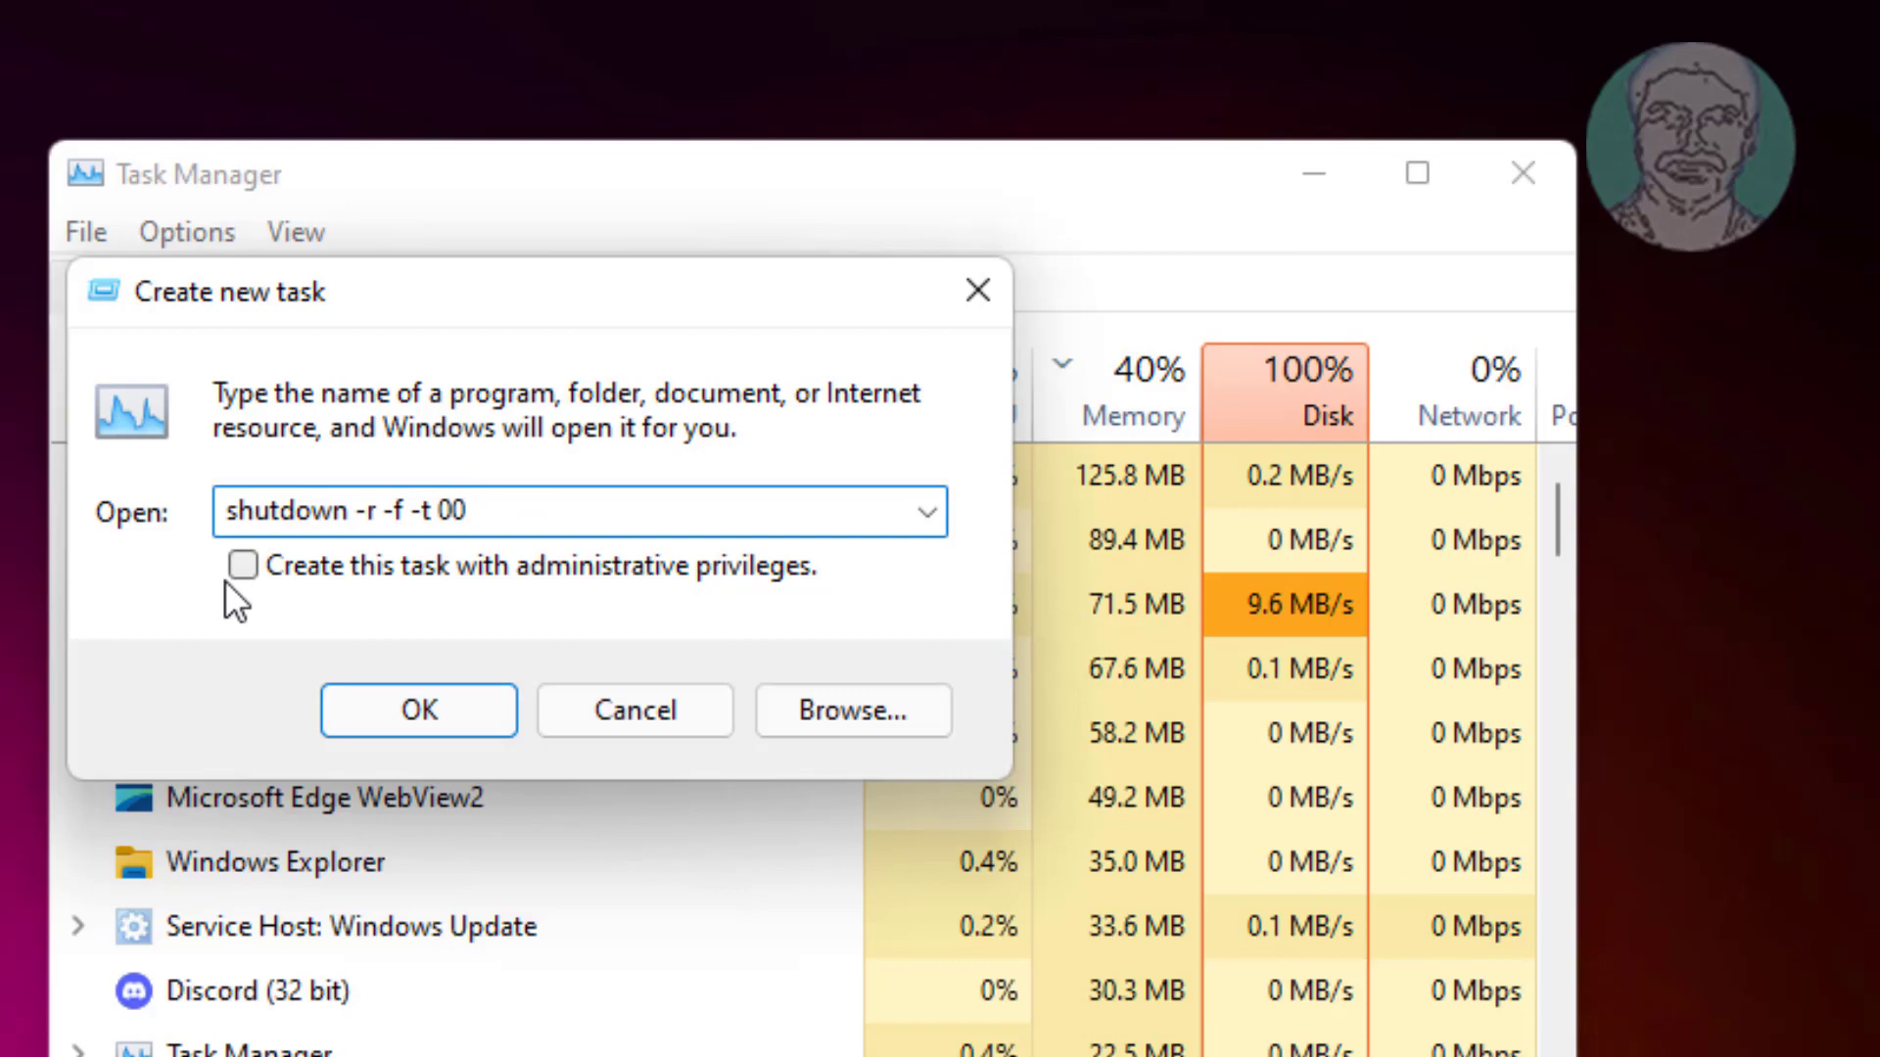
left_click(243, 564)
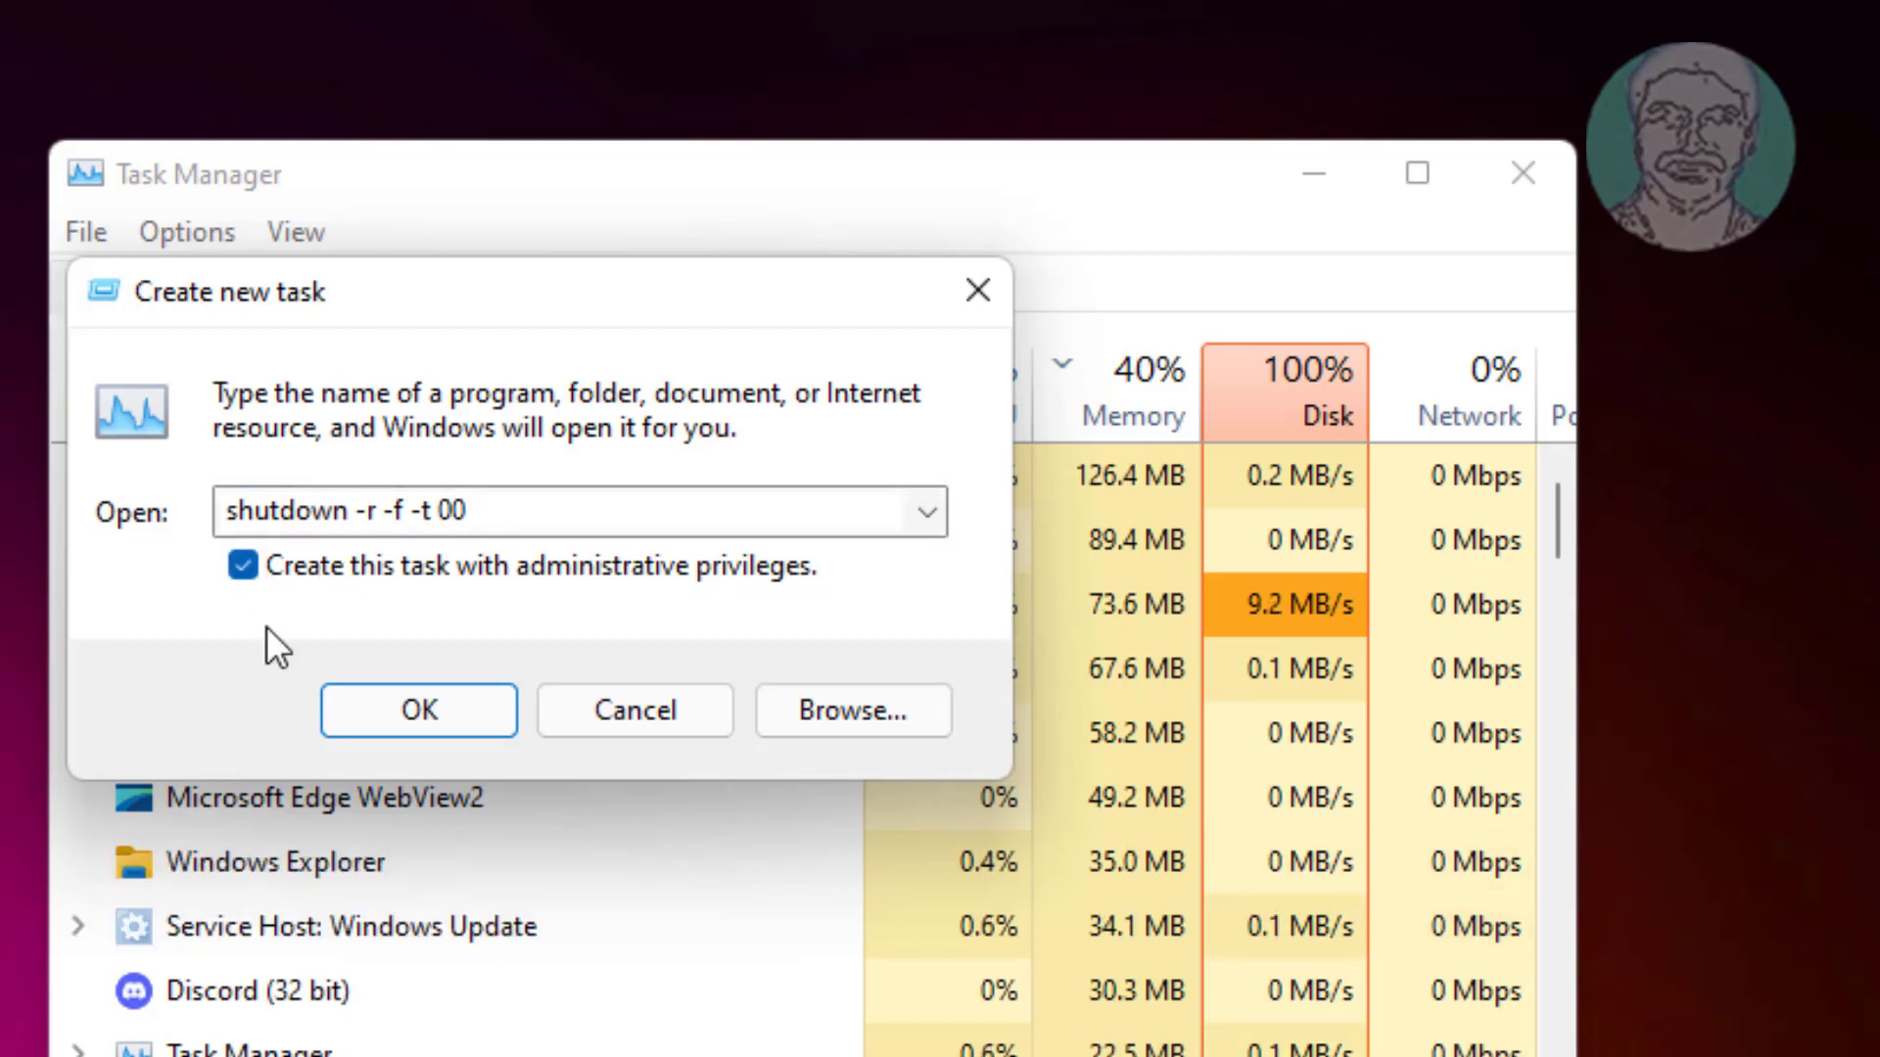
left_click(417, 709)
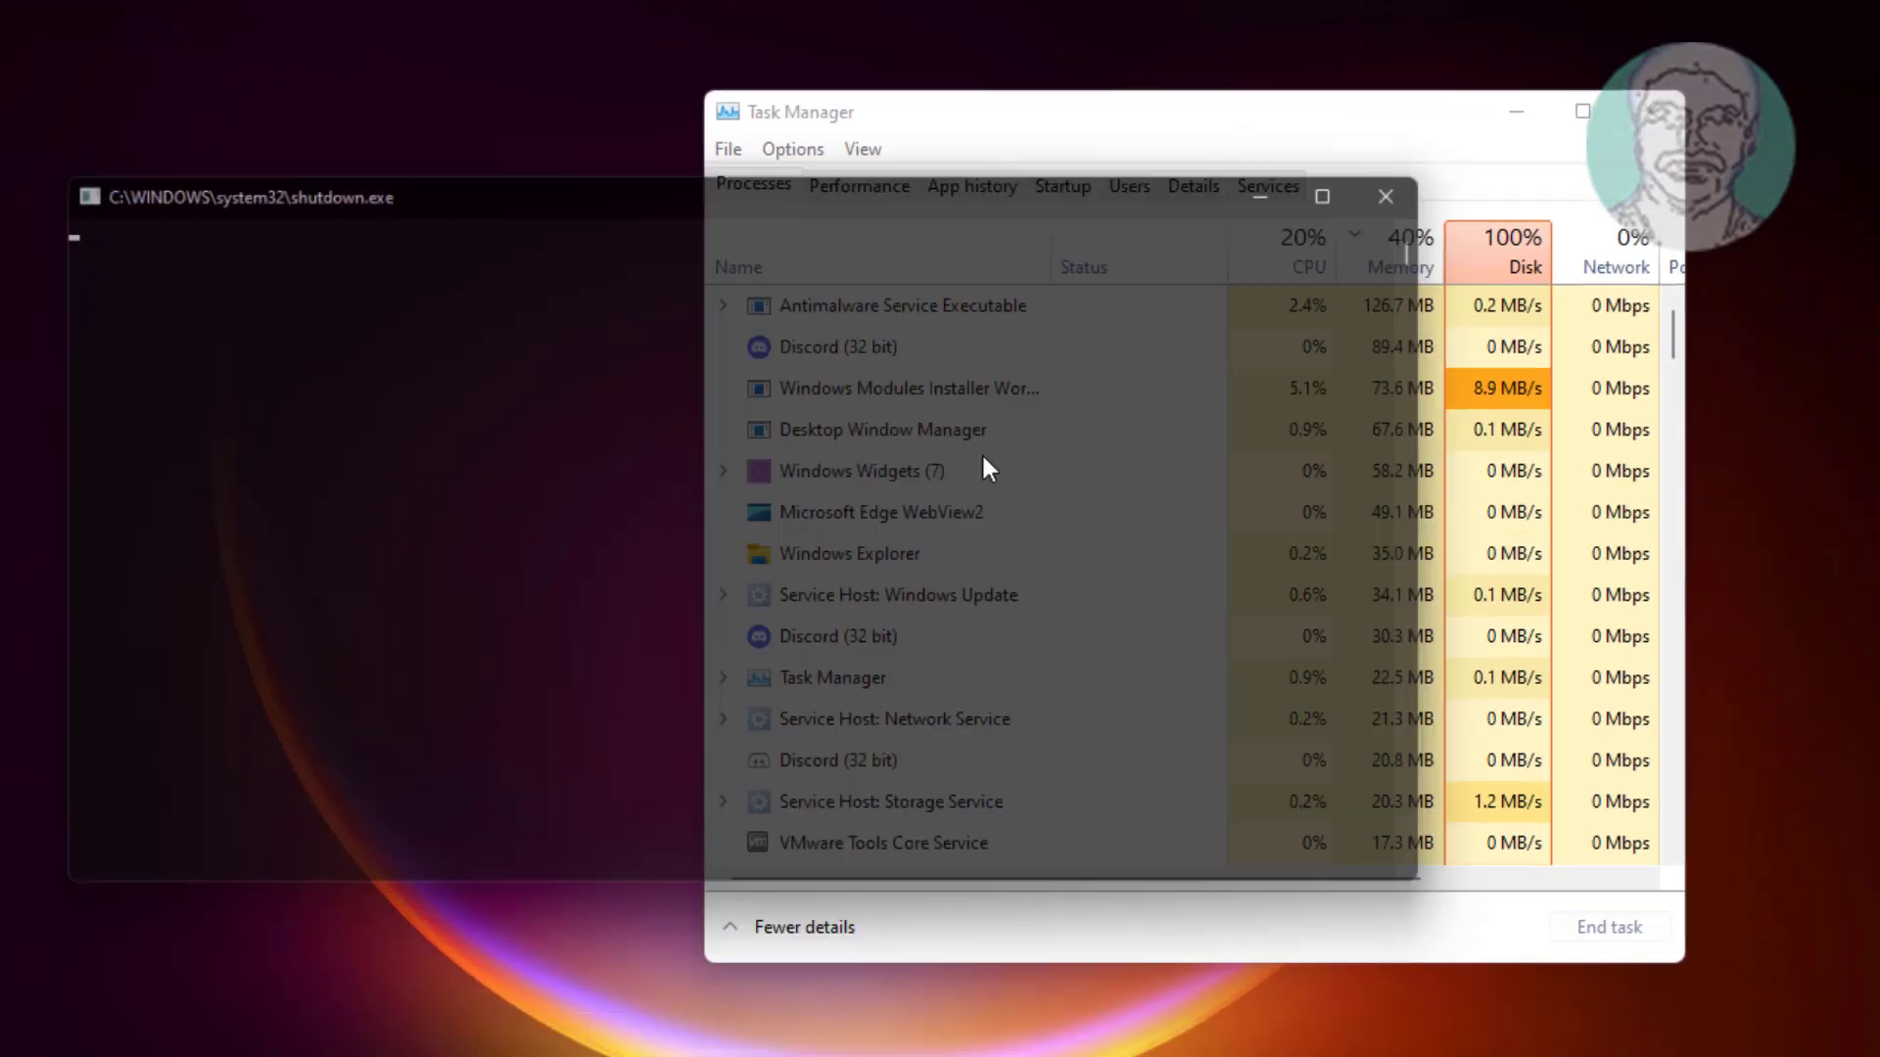